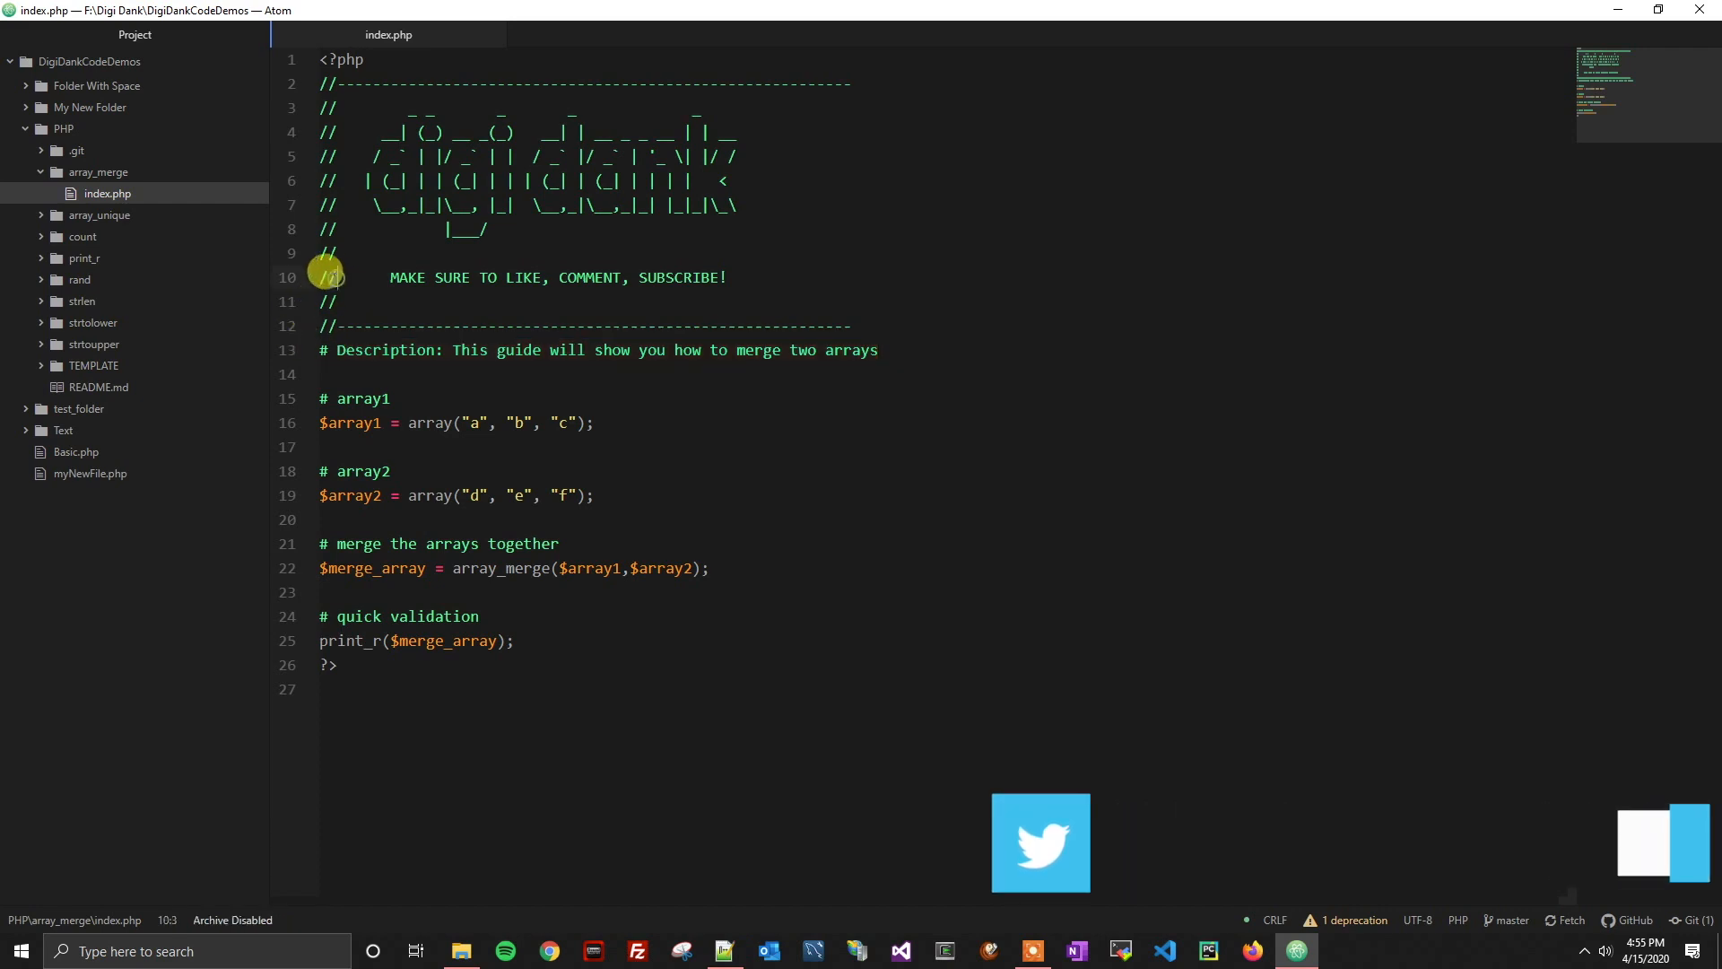
Step: Open the personal stylesheet styles.less from the File menu and scroll to its last rule
click(324, 277)
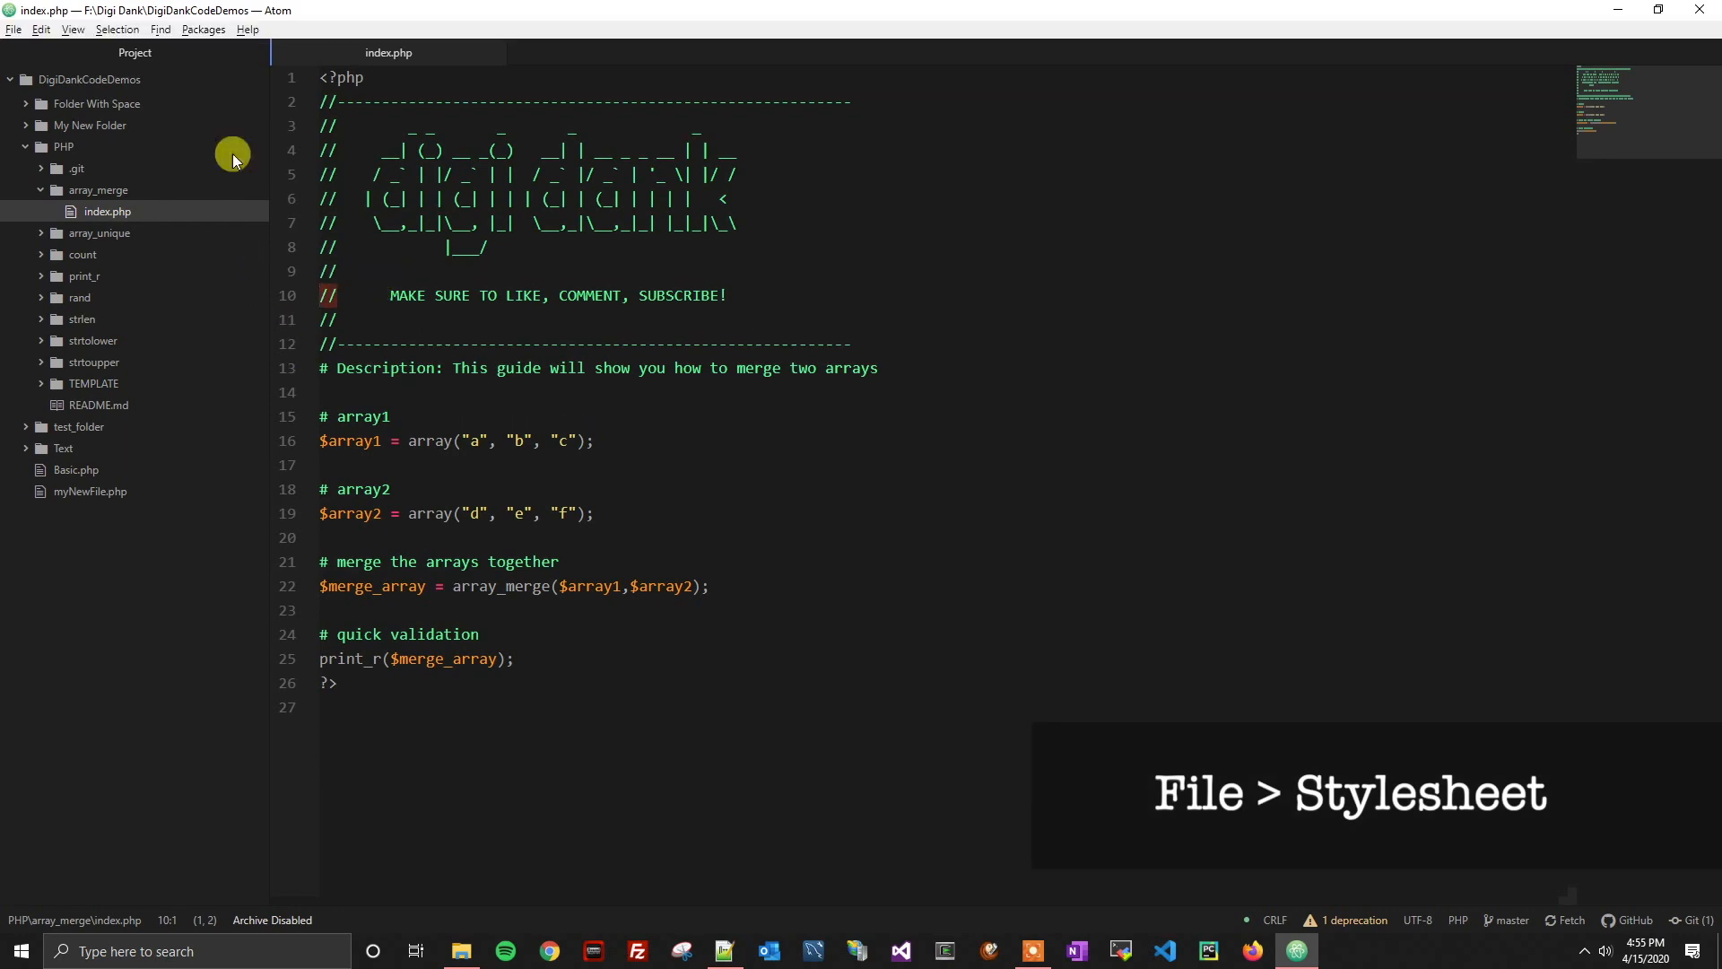
click(14, 29)
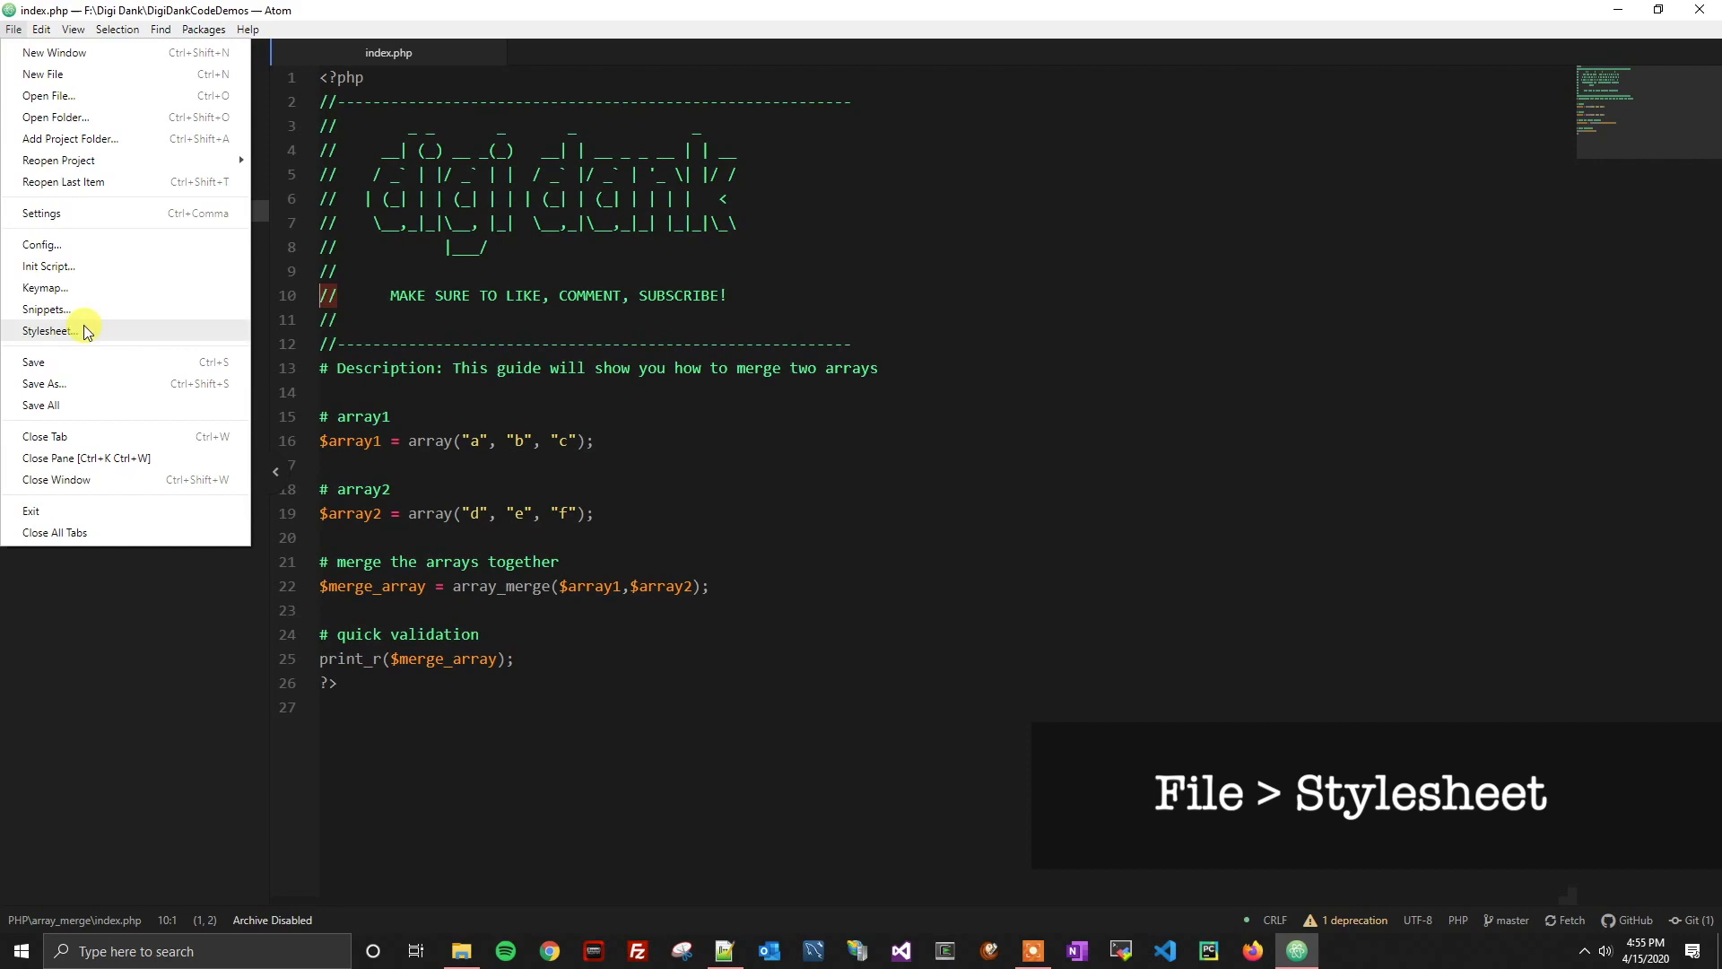
click(49, 332)
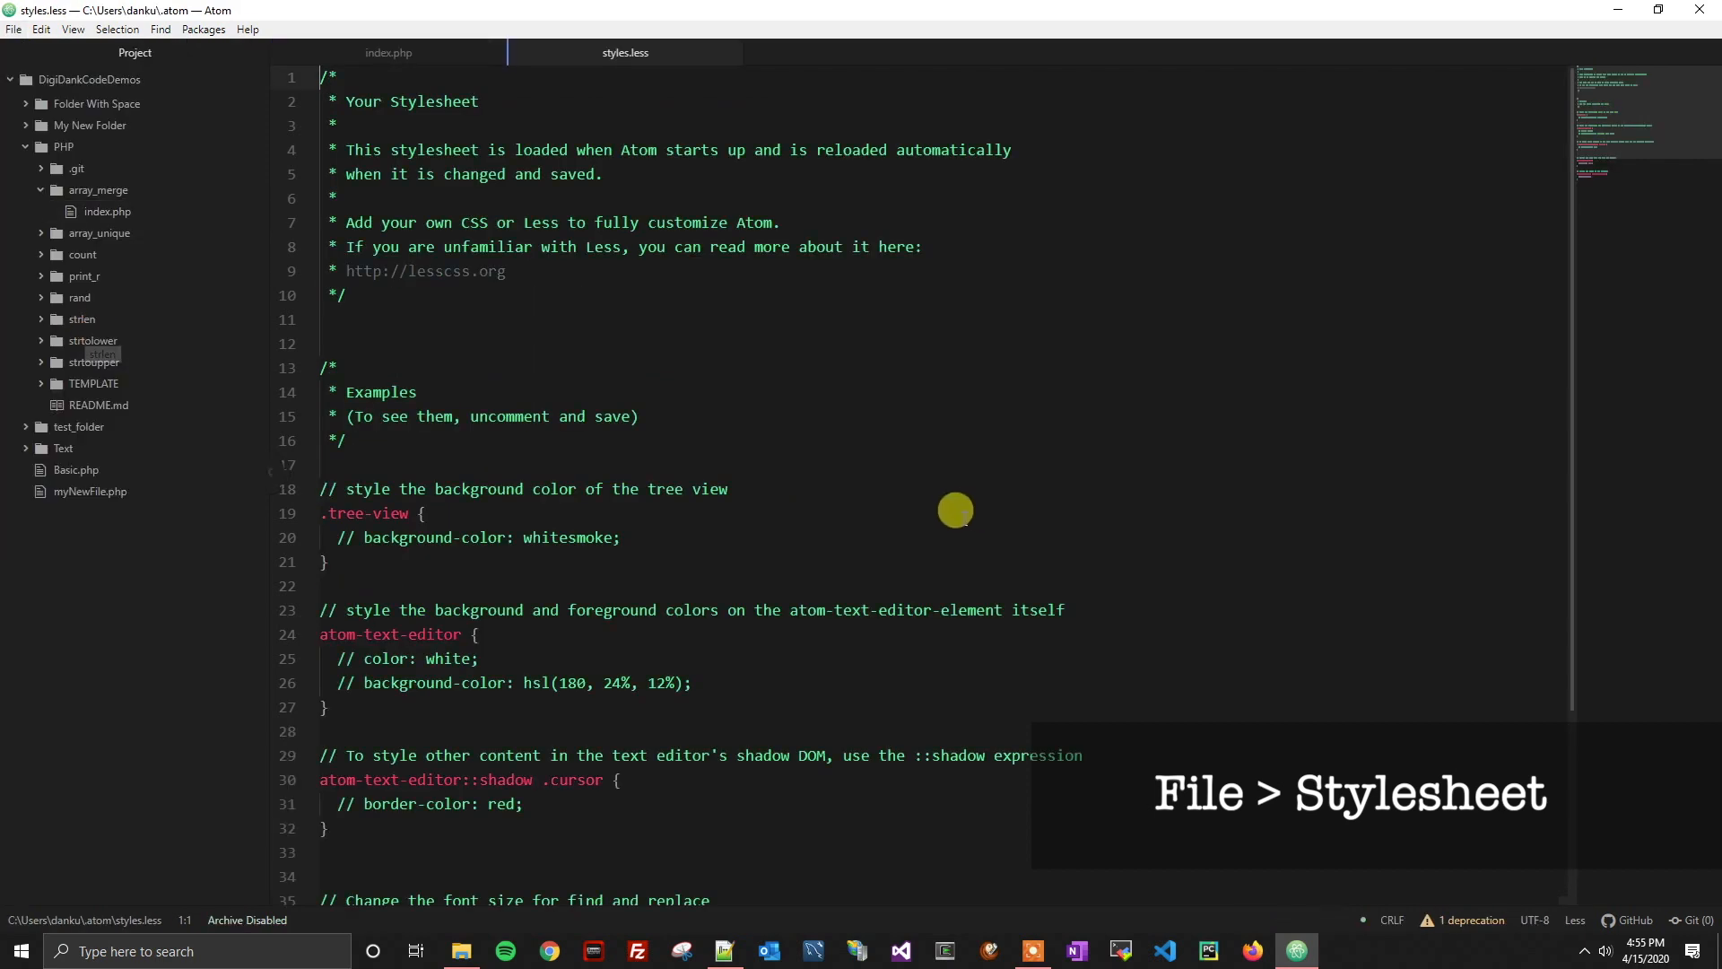
scroll(down, 3)
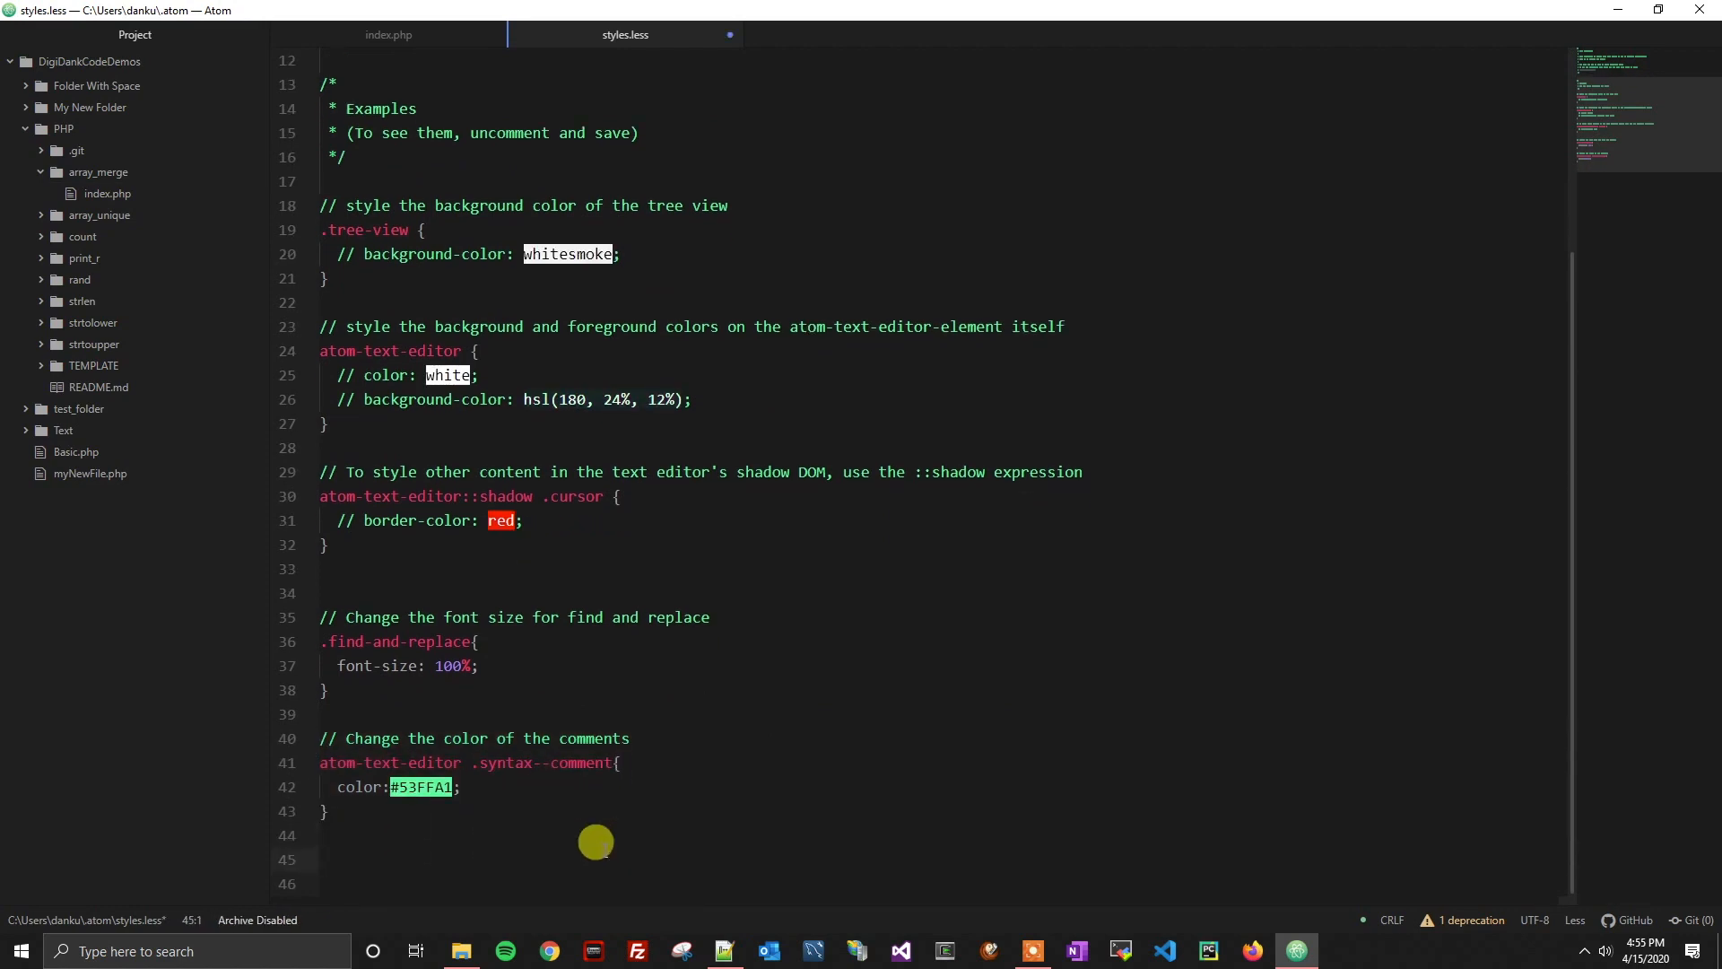
Step: Add a '// Change Comment Punctuation Color' comment and the atom-text-editor .syntax--comment.syntax--punctuation selector
click(322, 859)
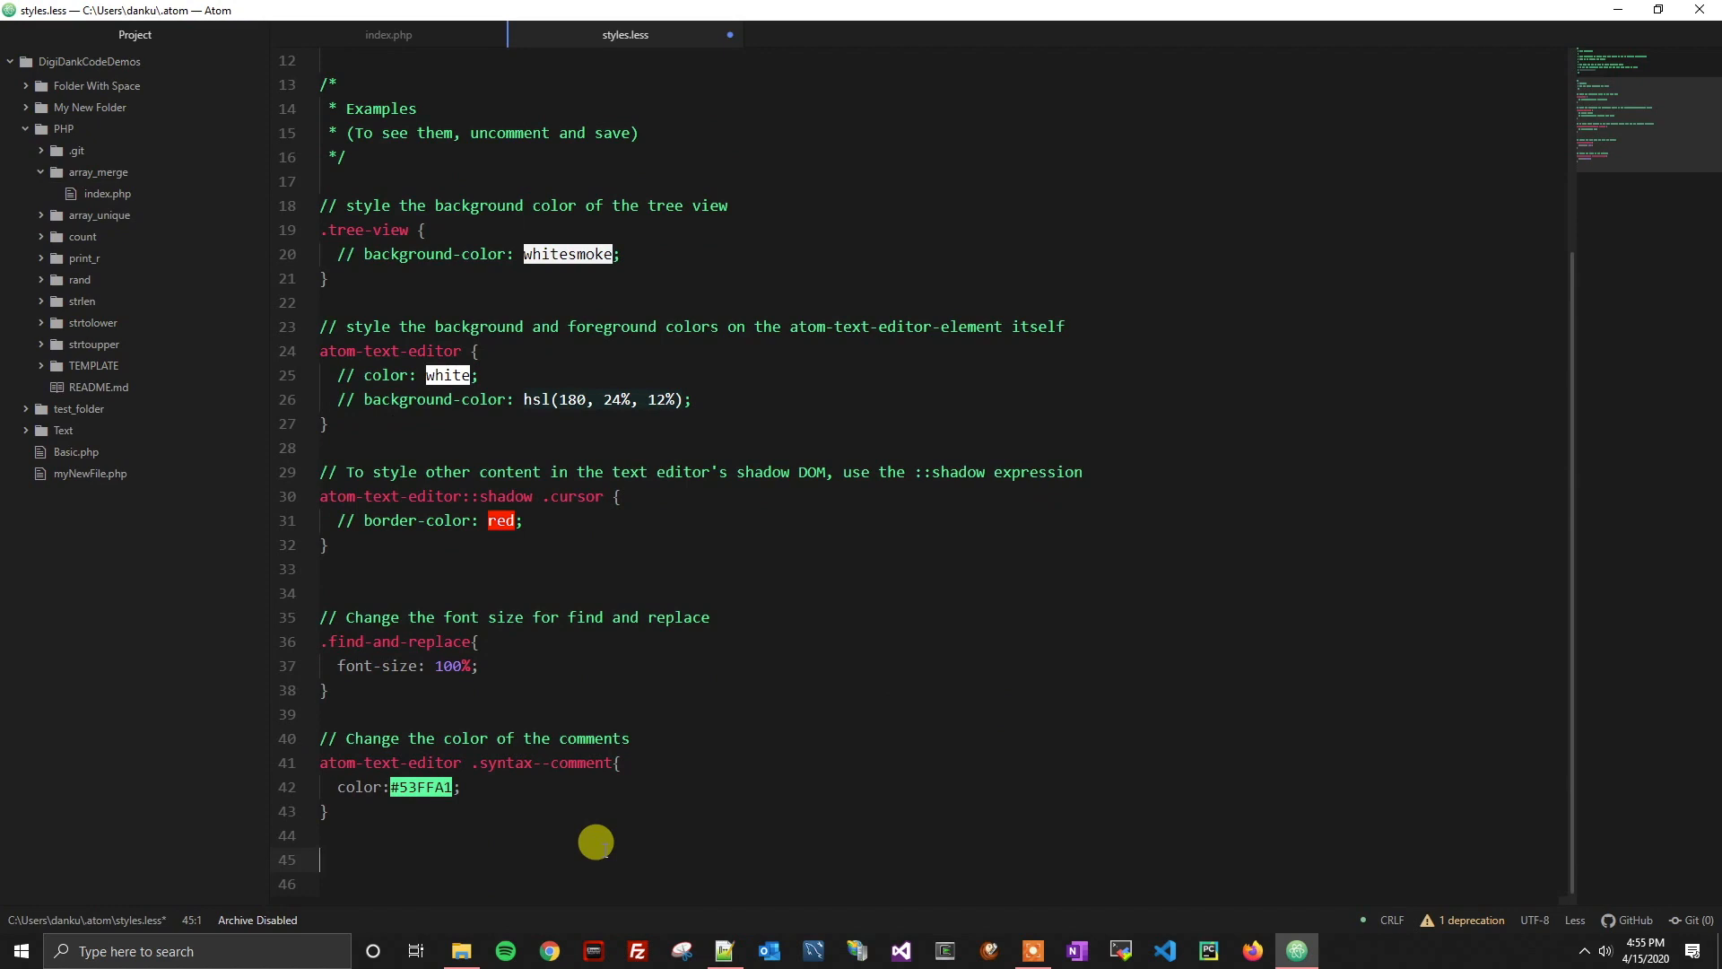
text(// Change)
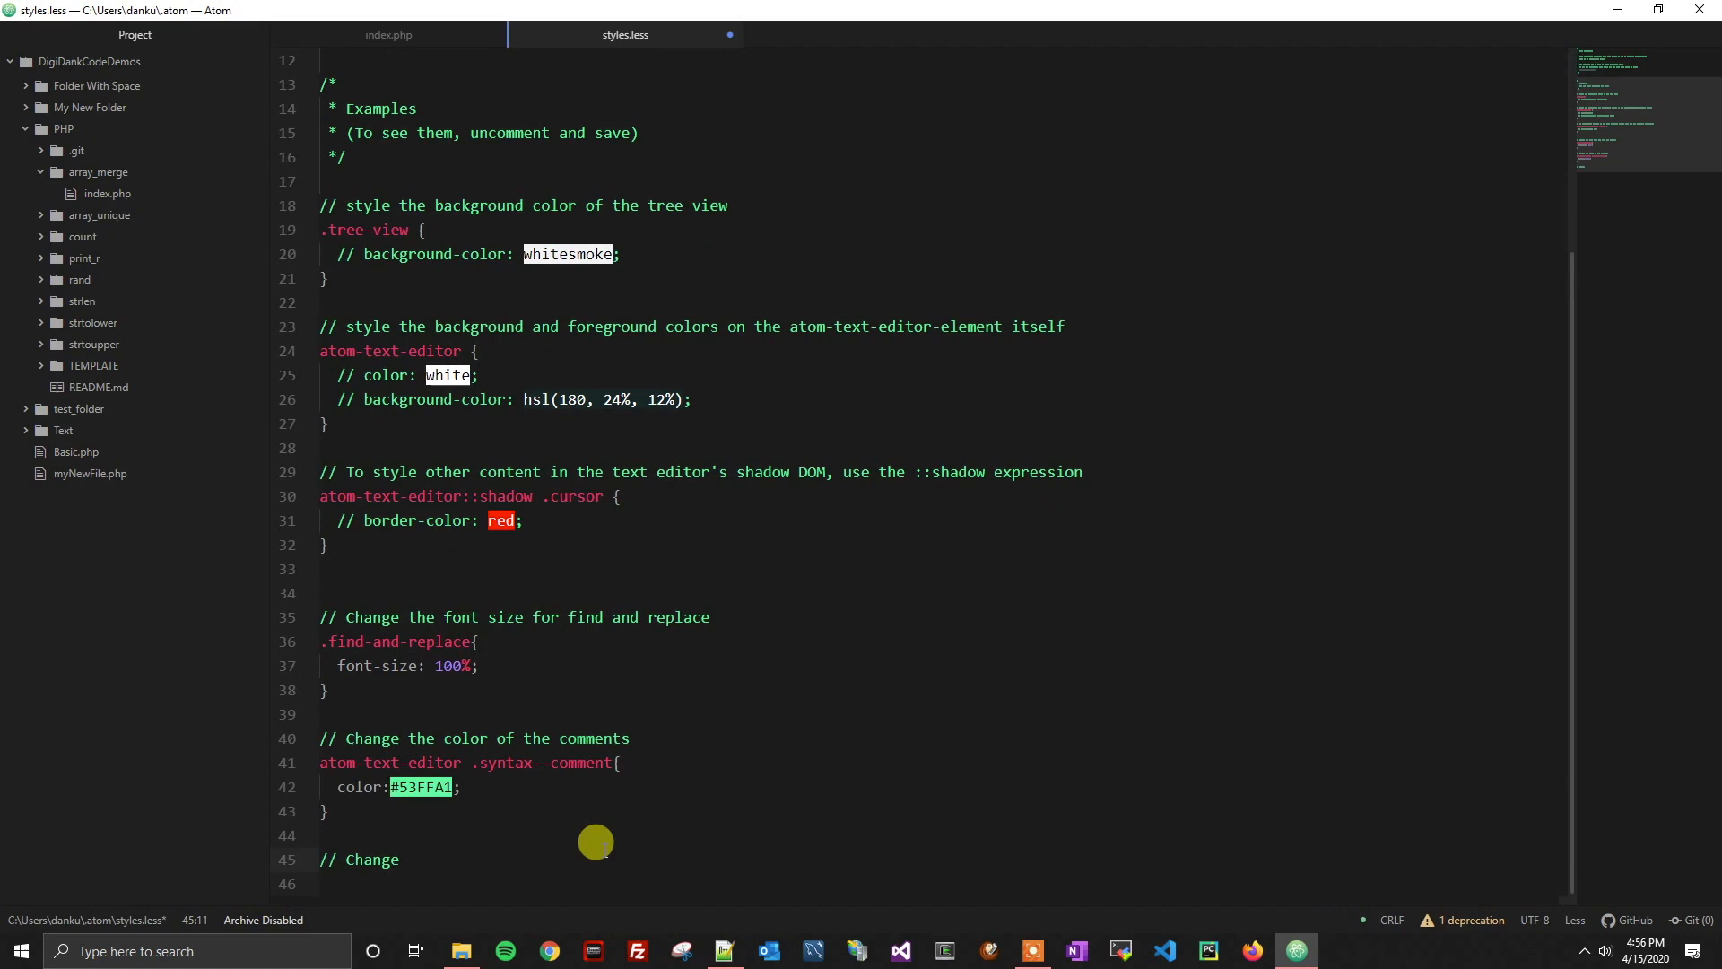
text(Comment Punctuation Color)
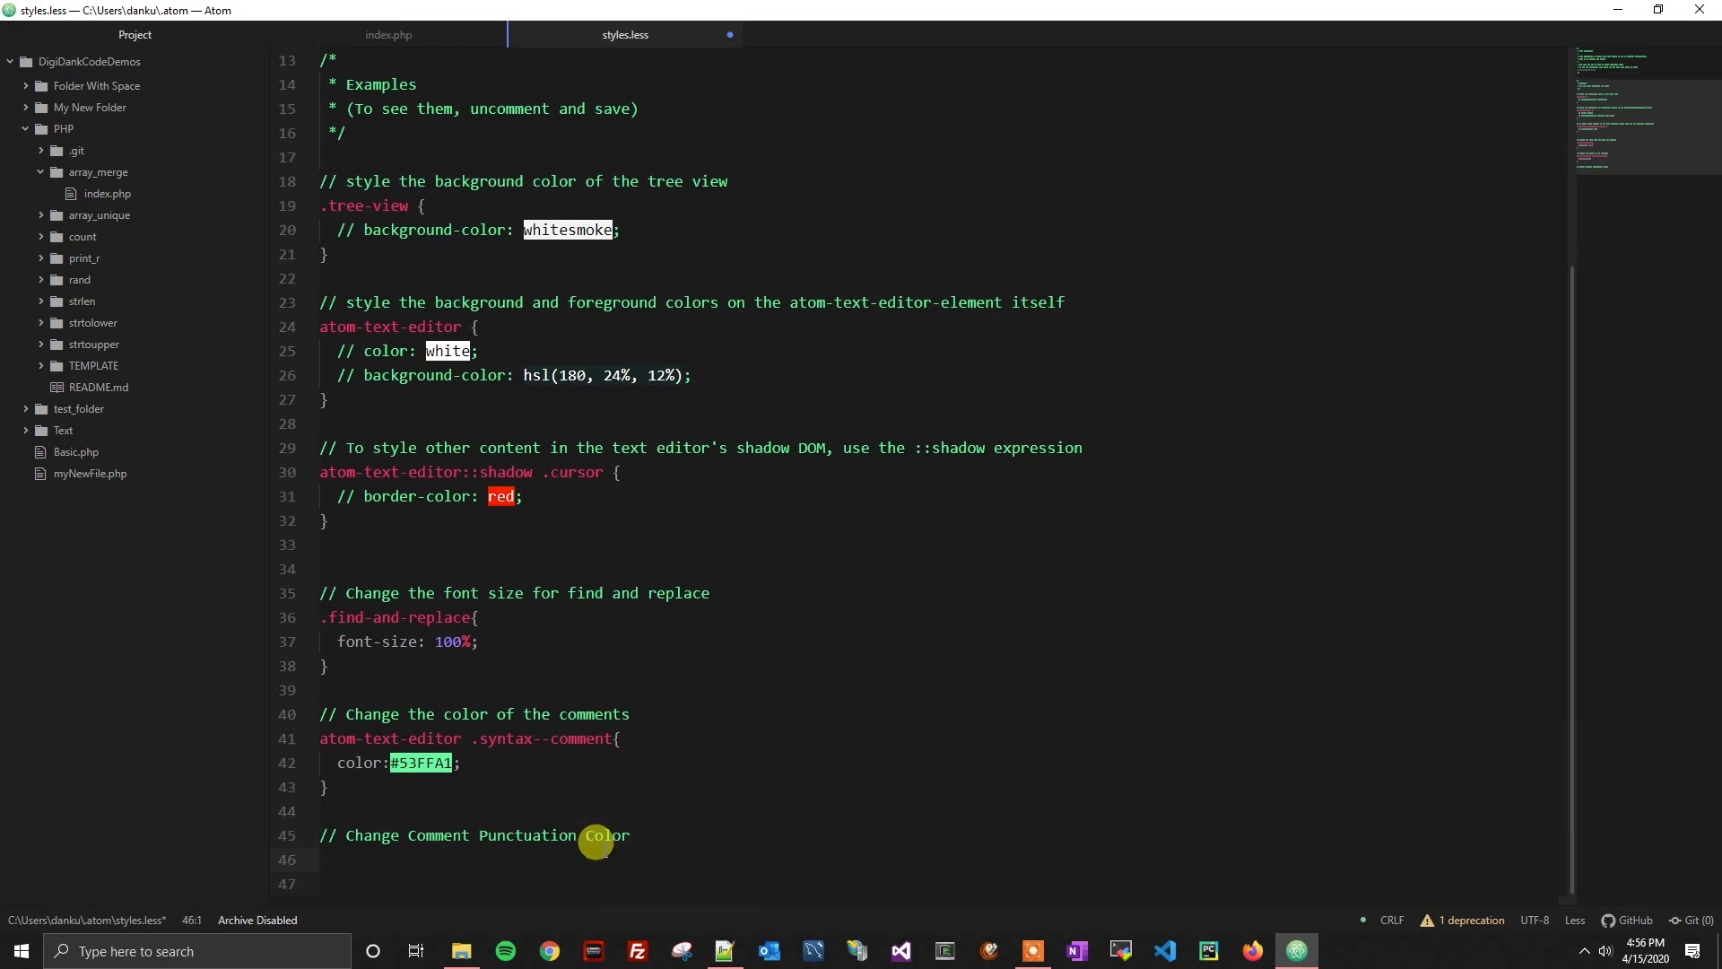
text(atom-text-editor)
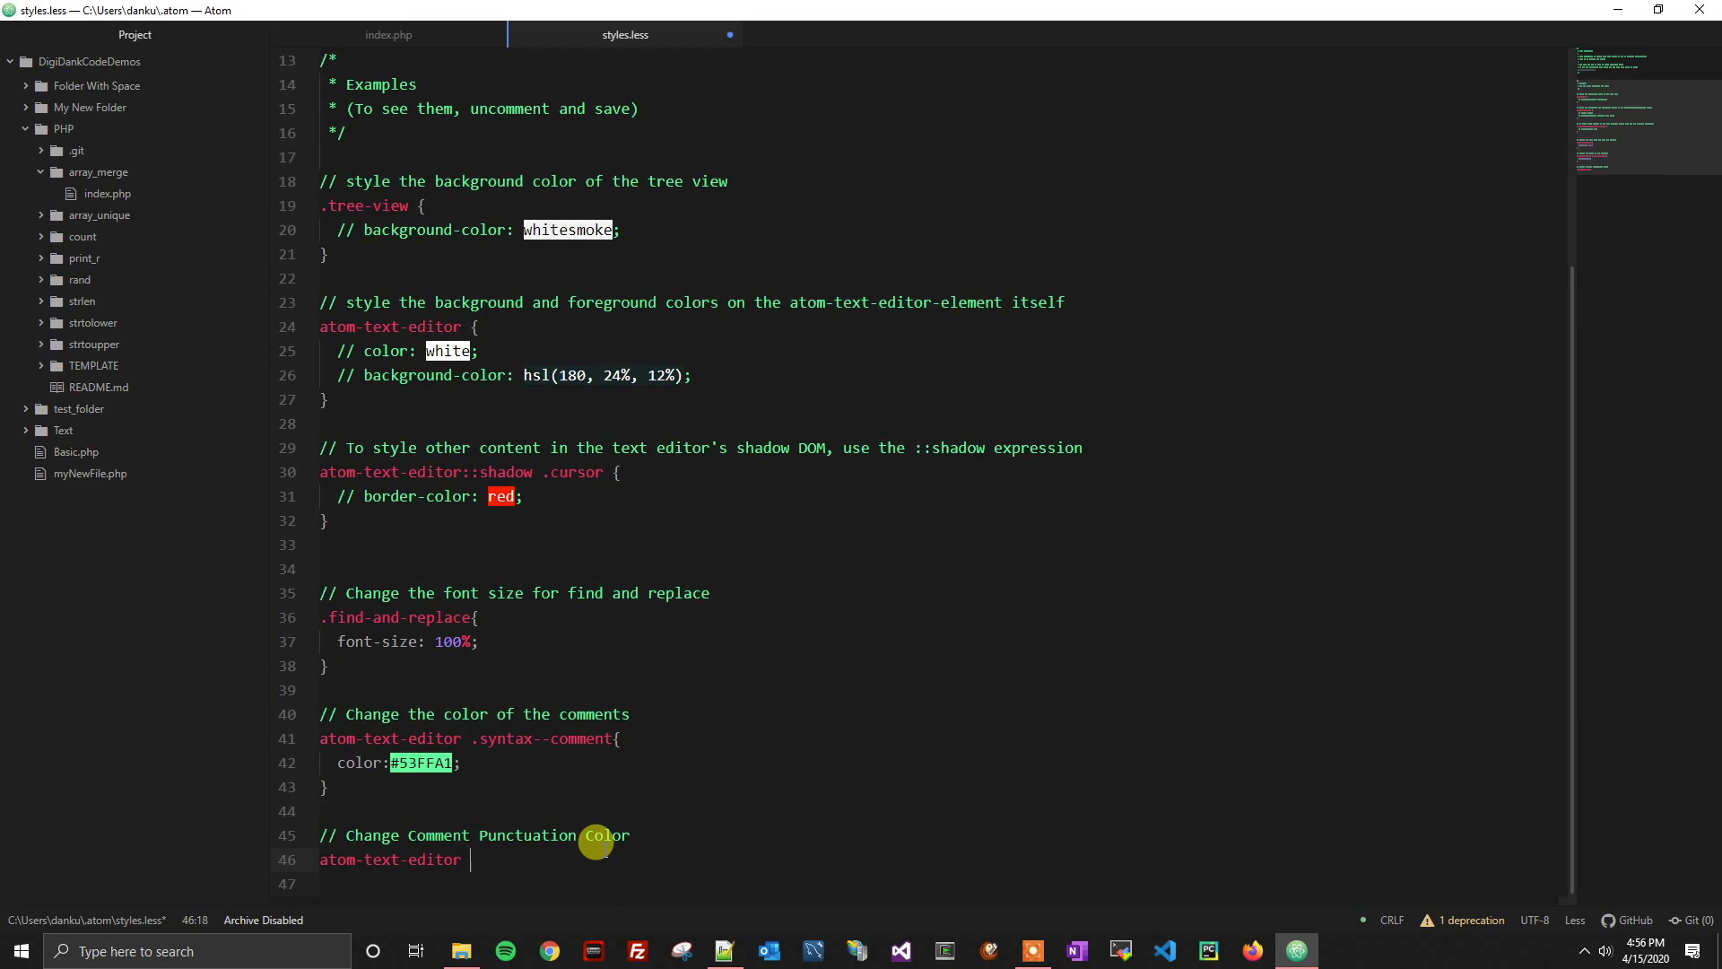
text(.sy)
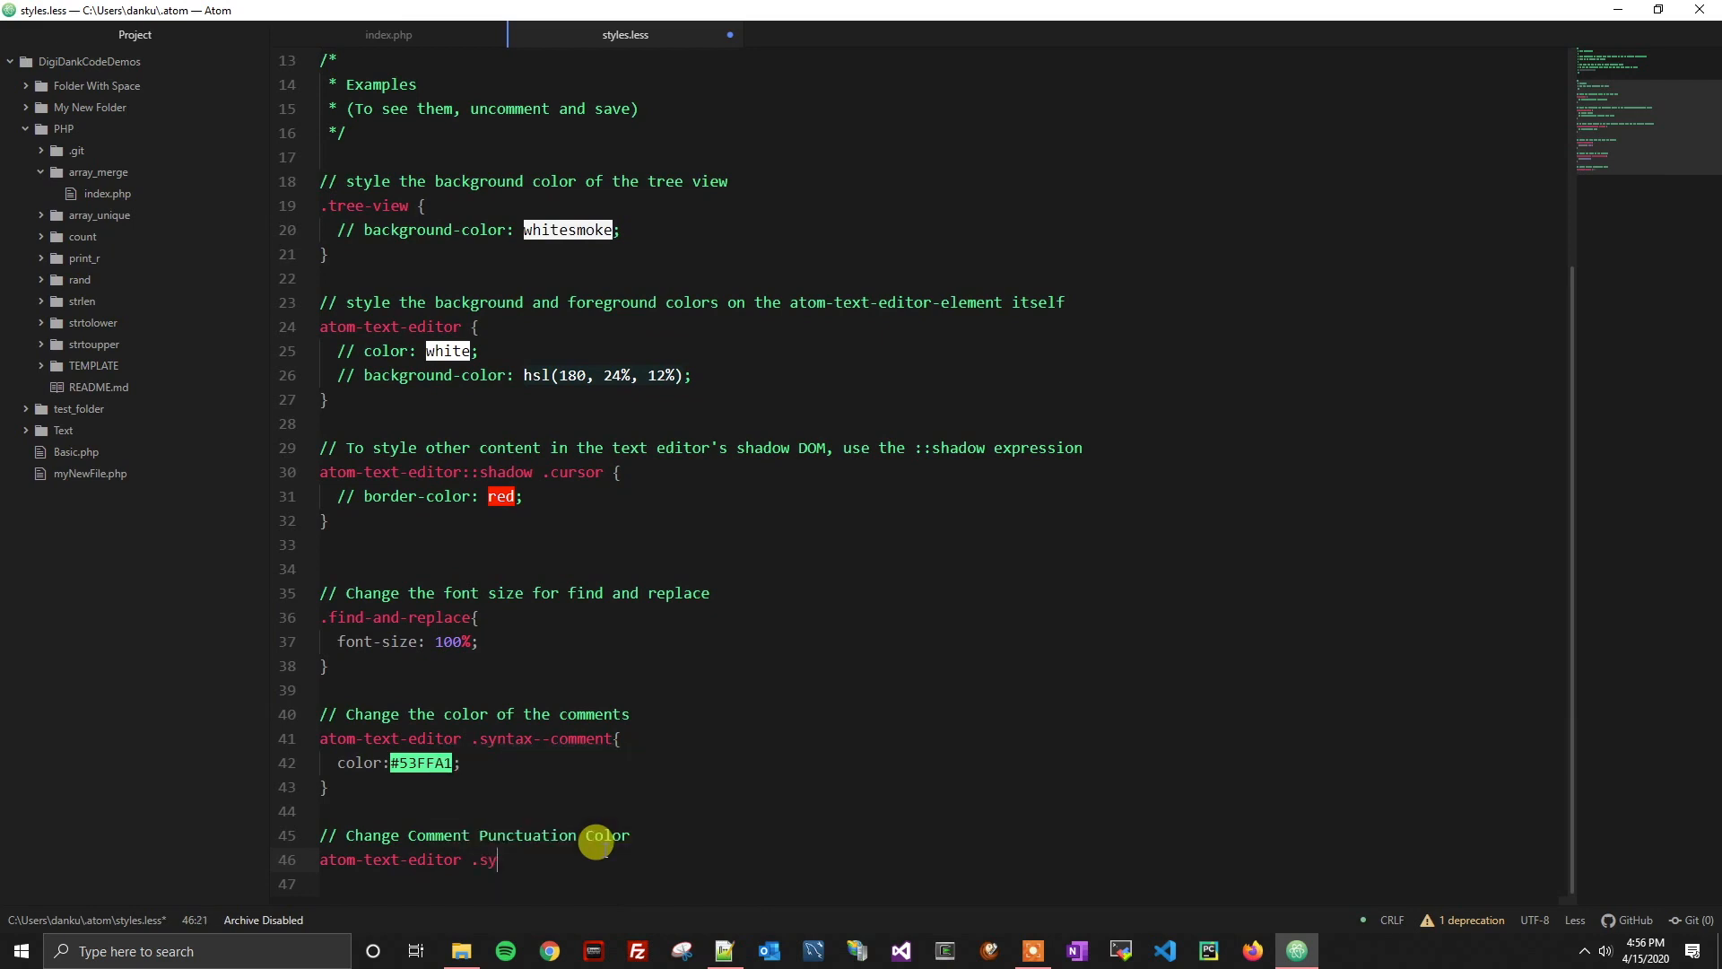
text(ntax)
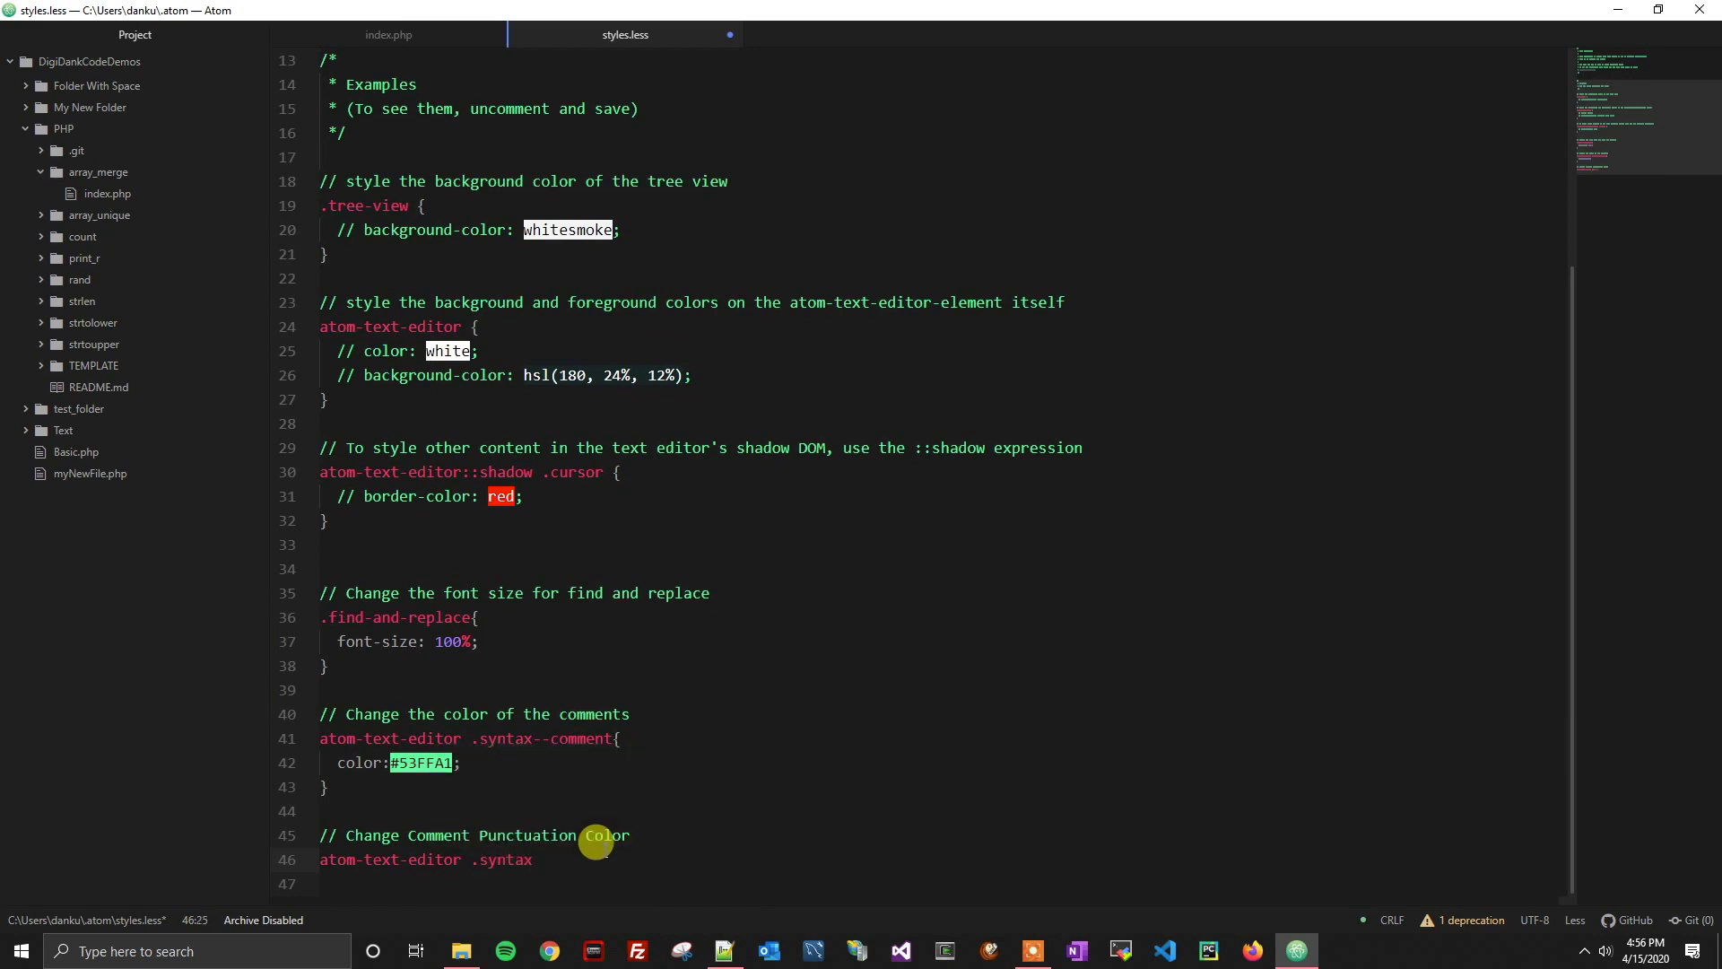
text(--comment)
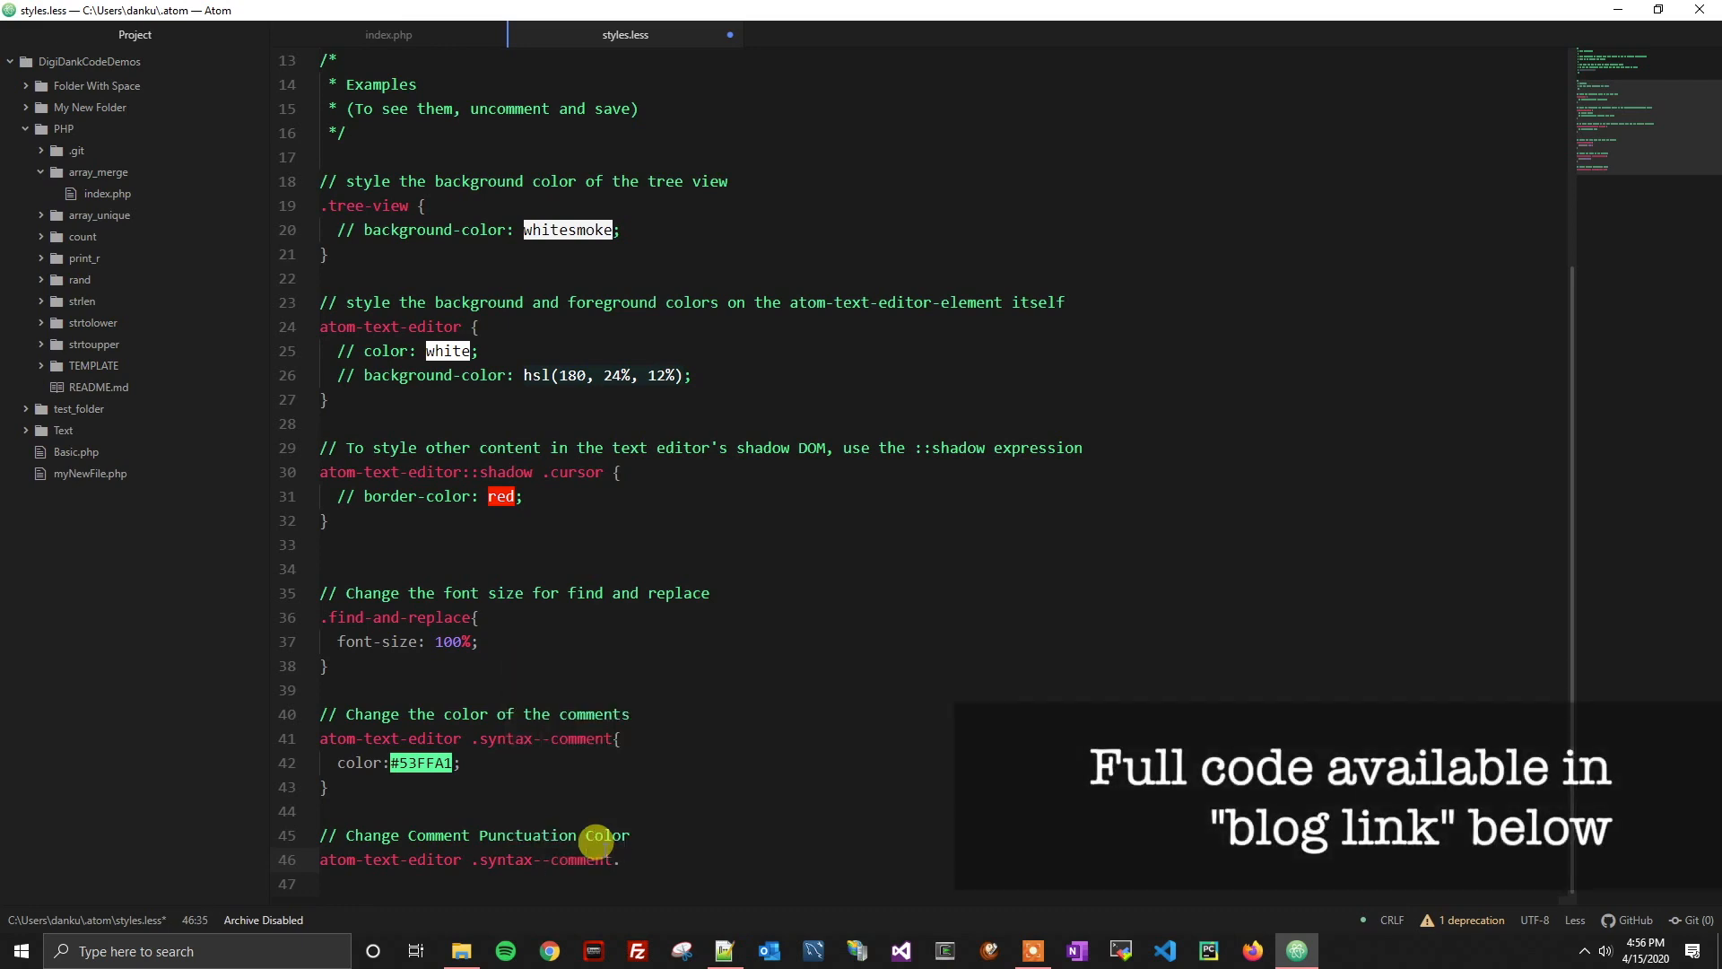
text(.syntact)
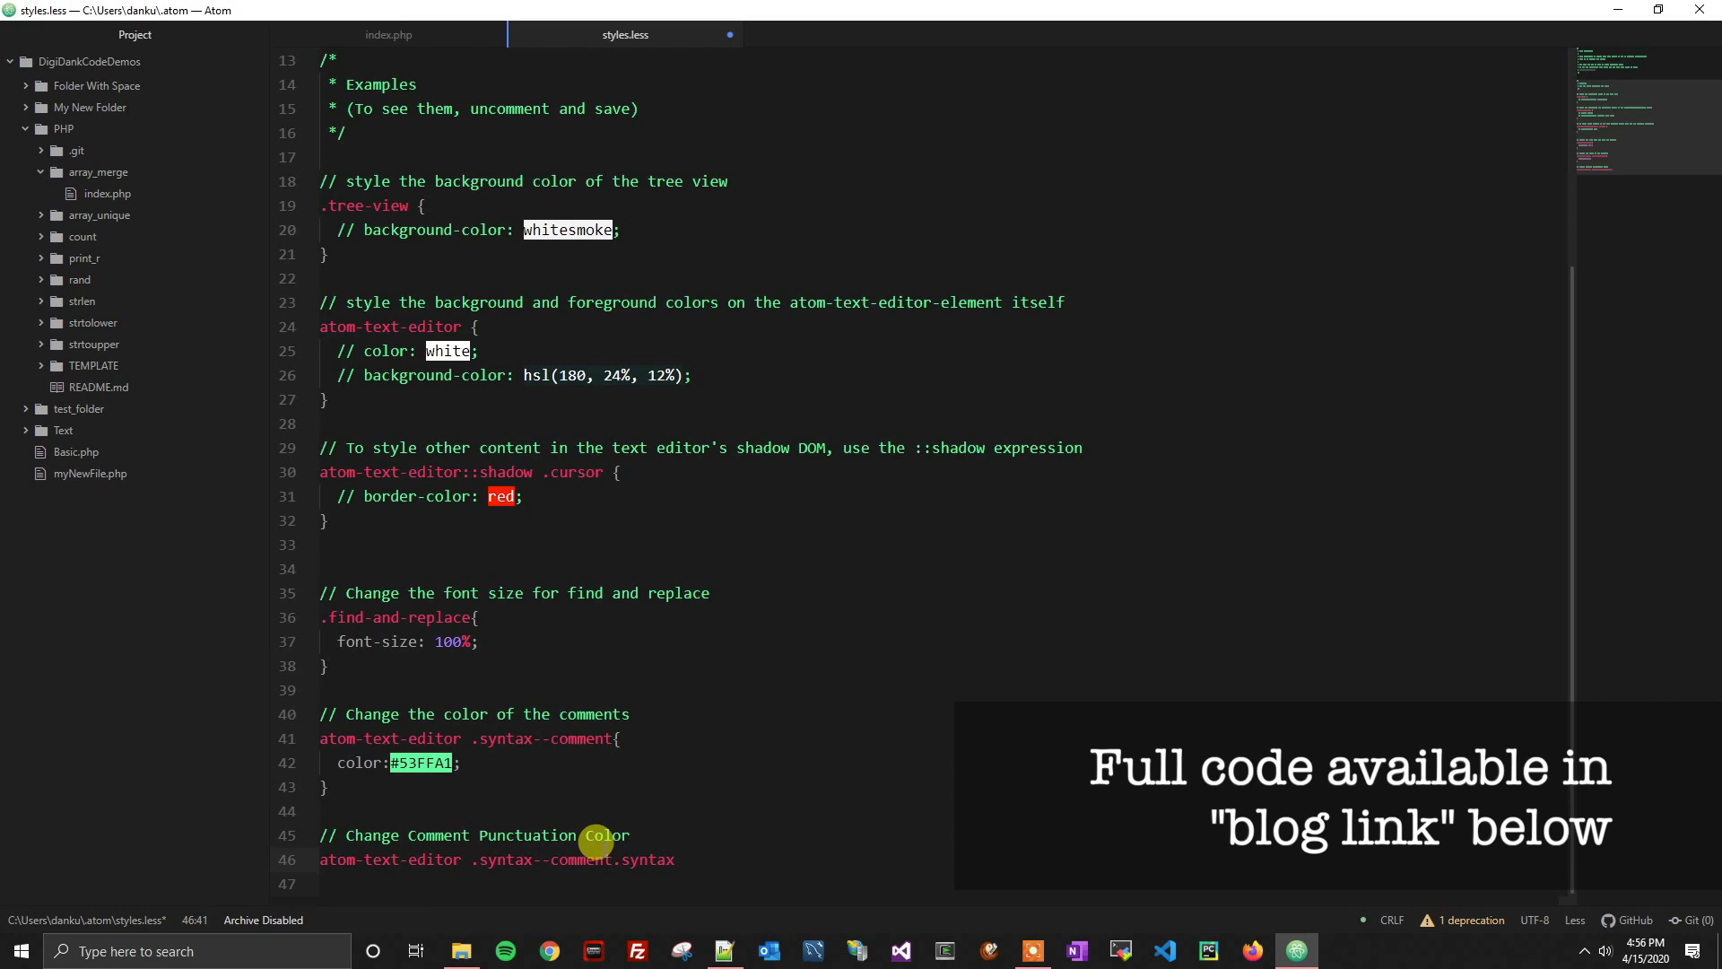
text(--punctuation{)
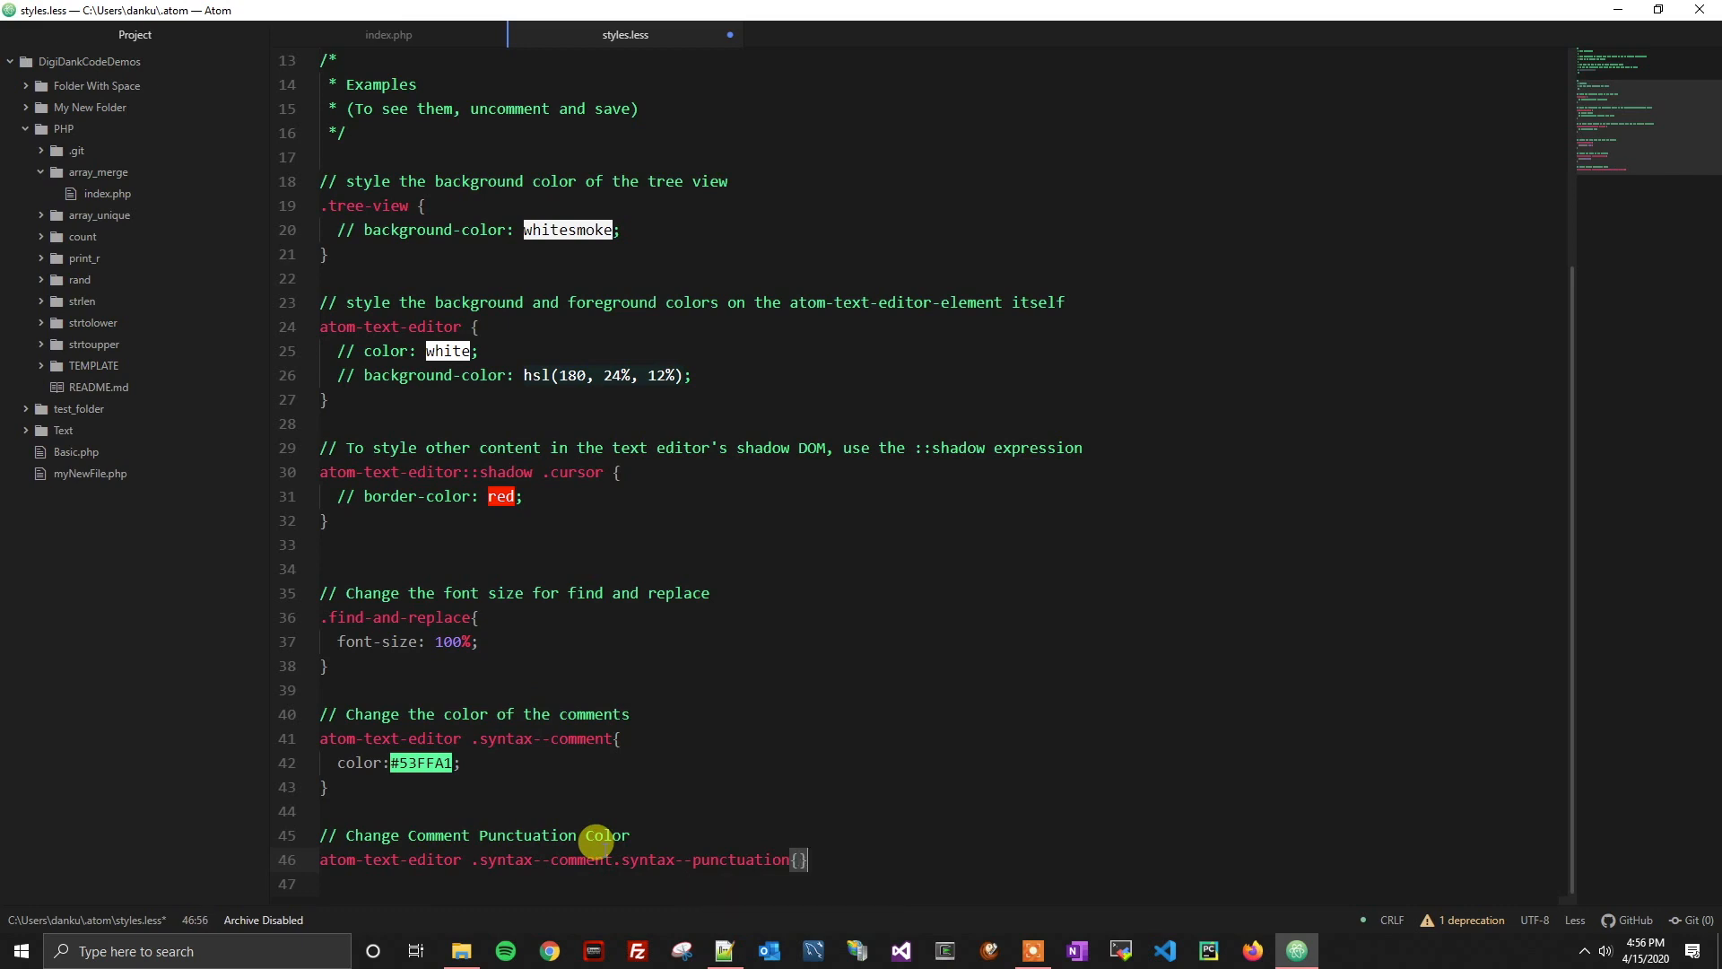
Step: Open the rule body inside the braces and write color: red
key(enter)
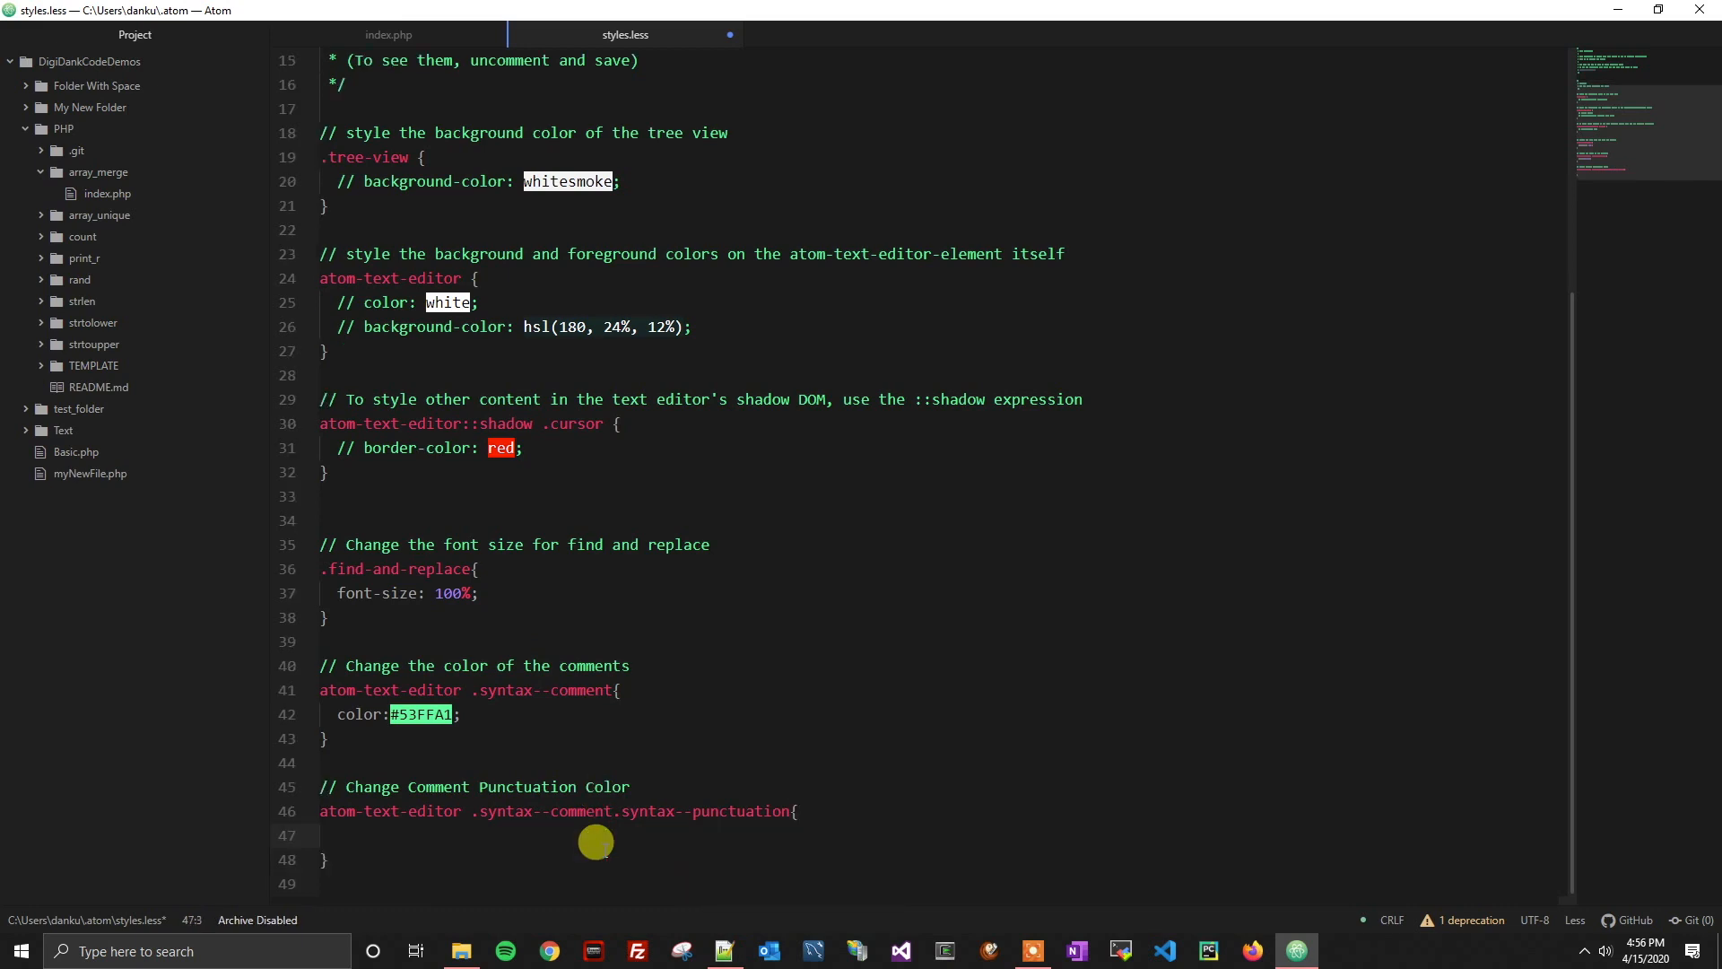
click(341, 835)
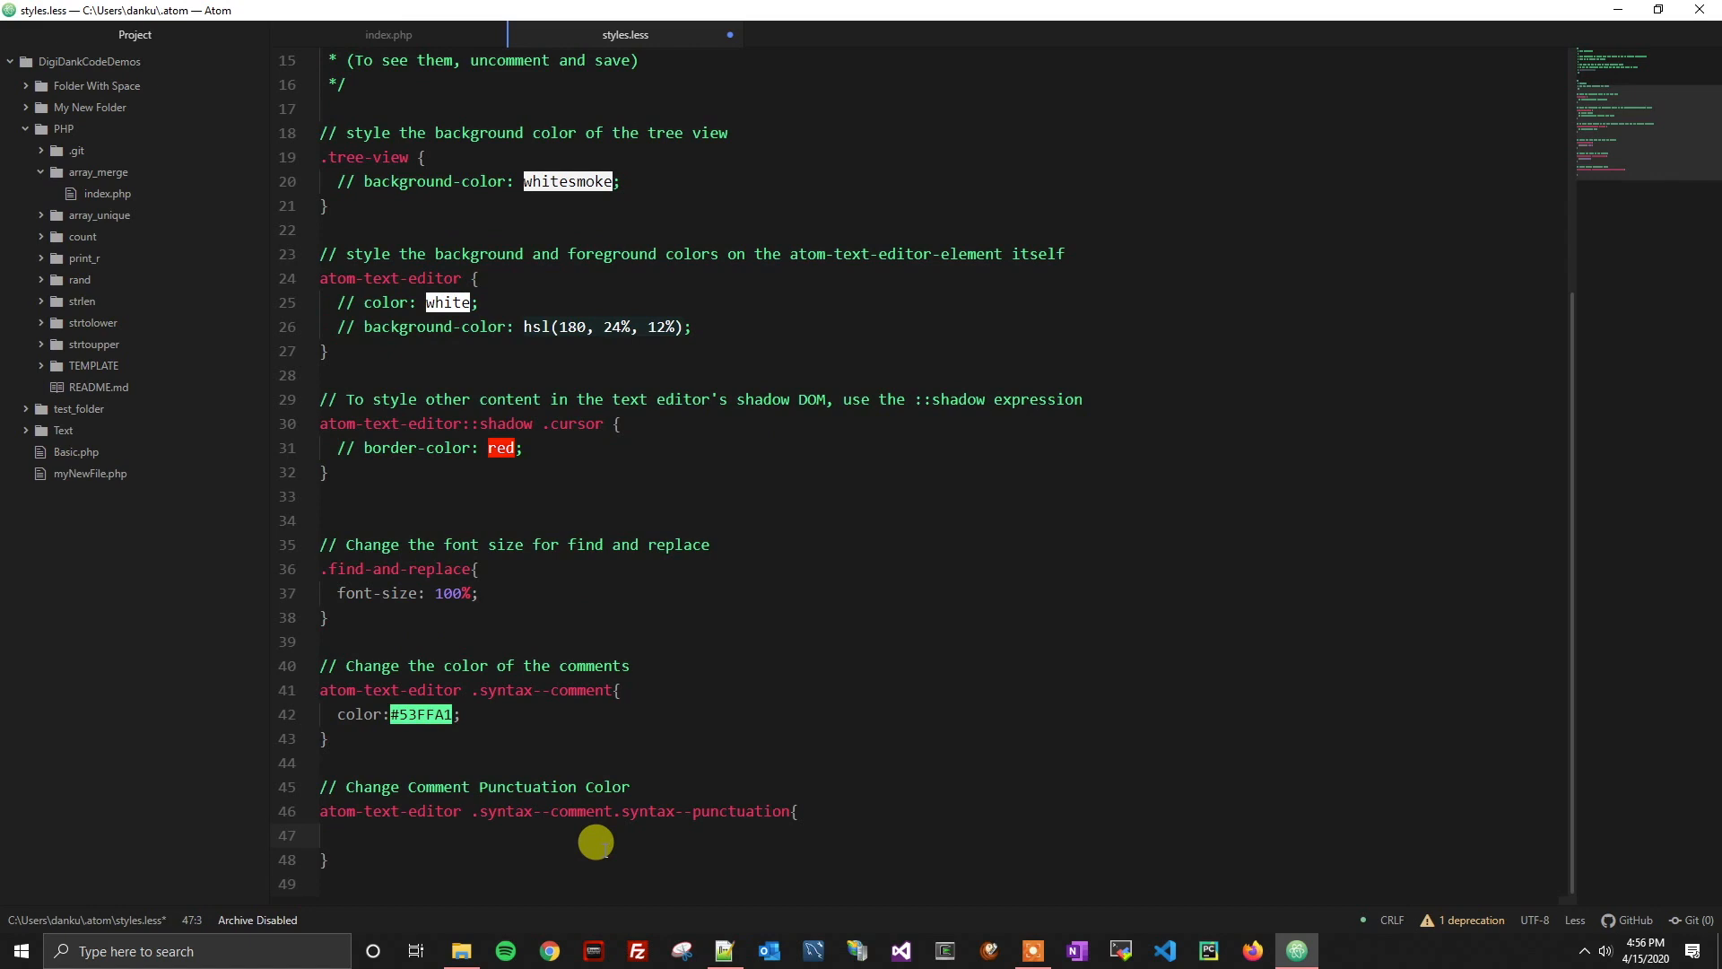
text(calo)
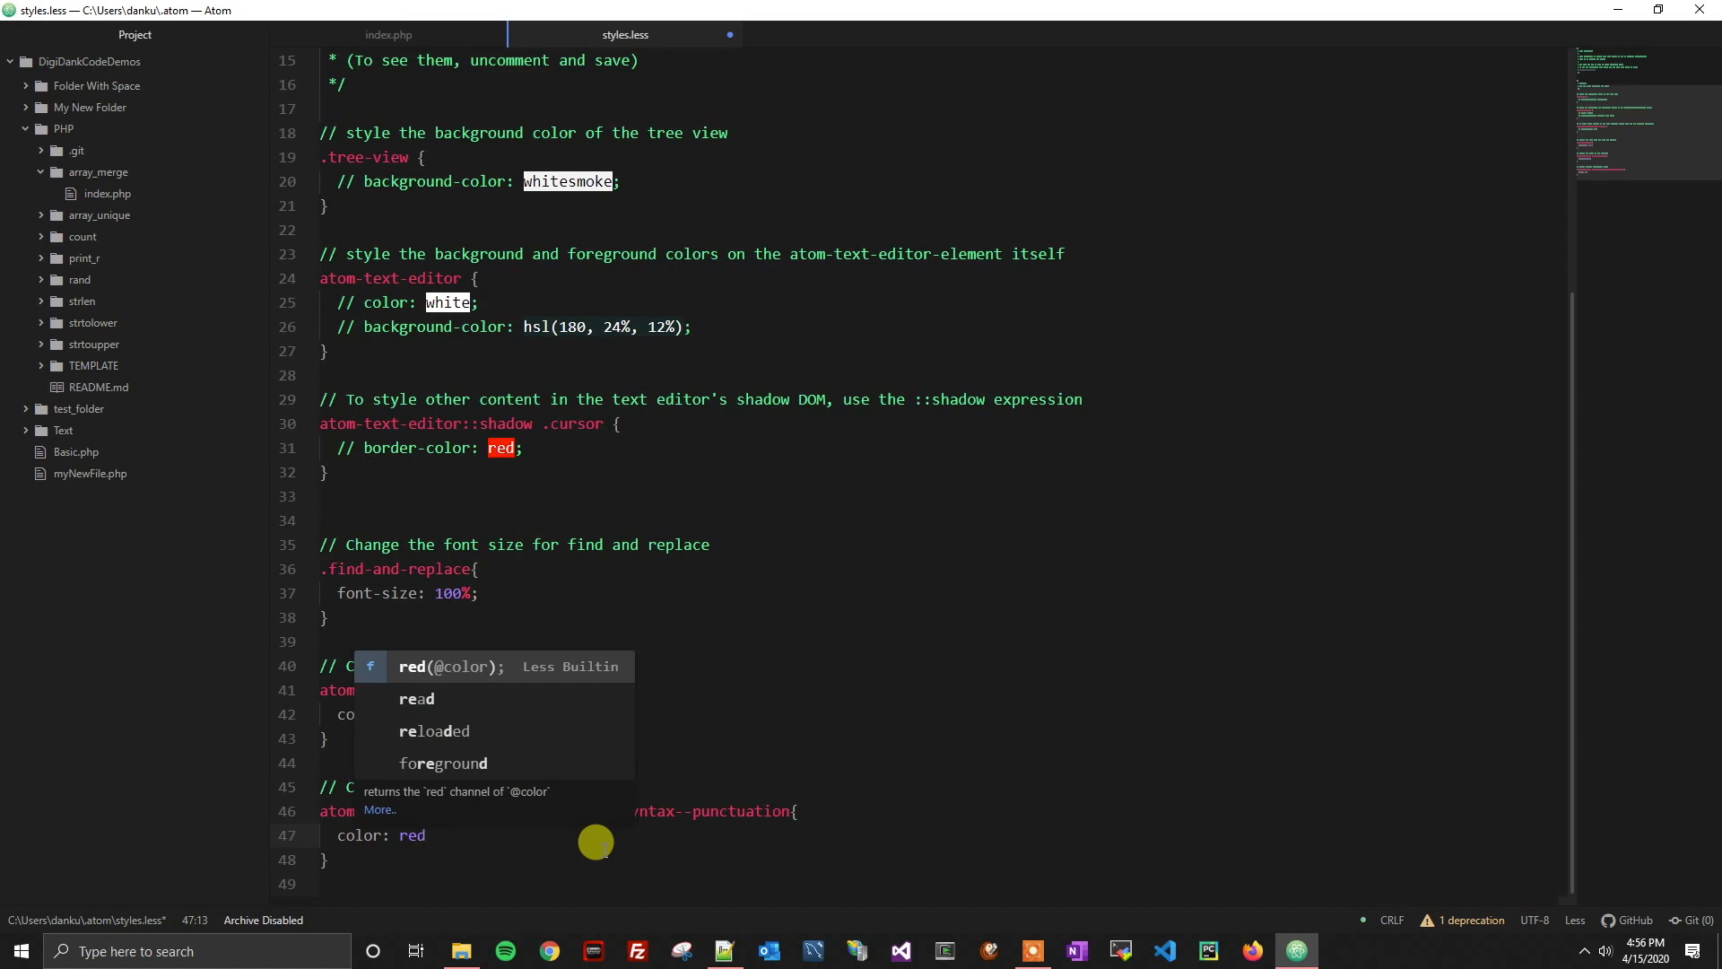
Step: Dismiss autocomplete, finish the declaration as color: red; and save styles.less
key(ctrl+s)
text(;)
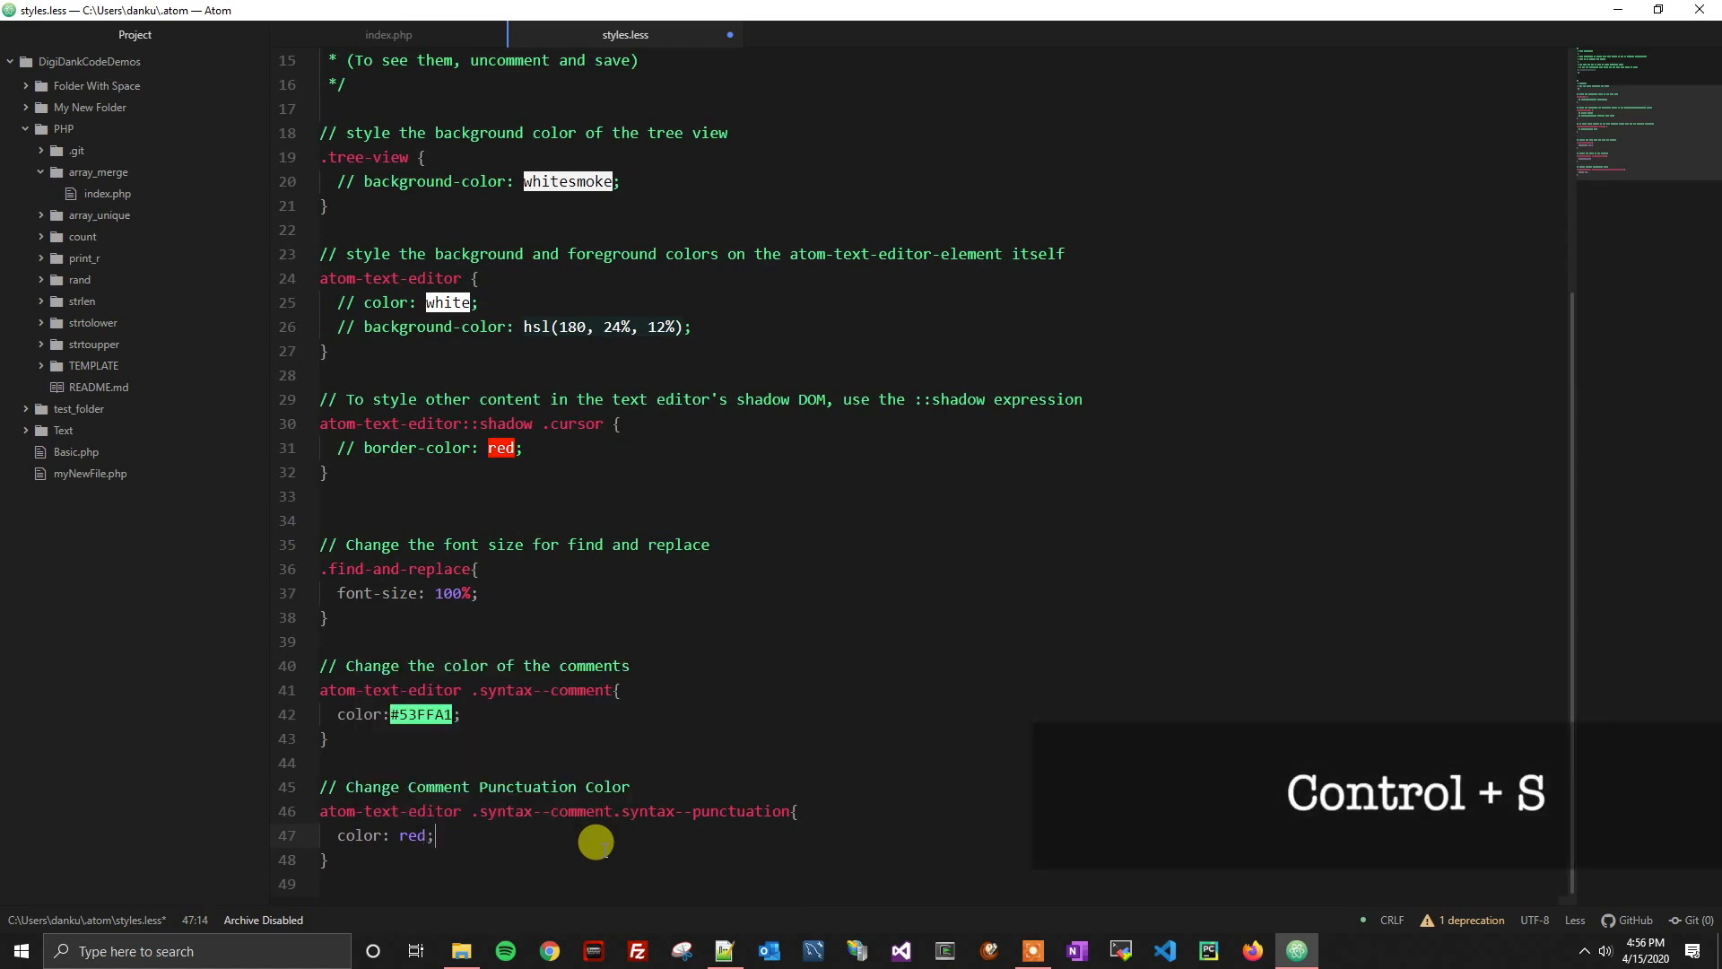
key(ctrl+s)
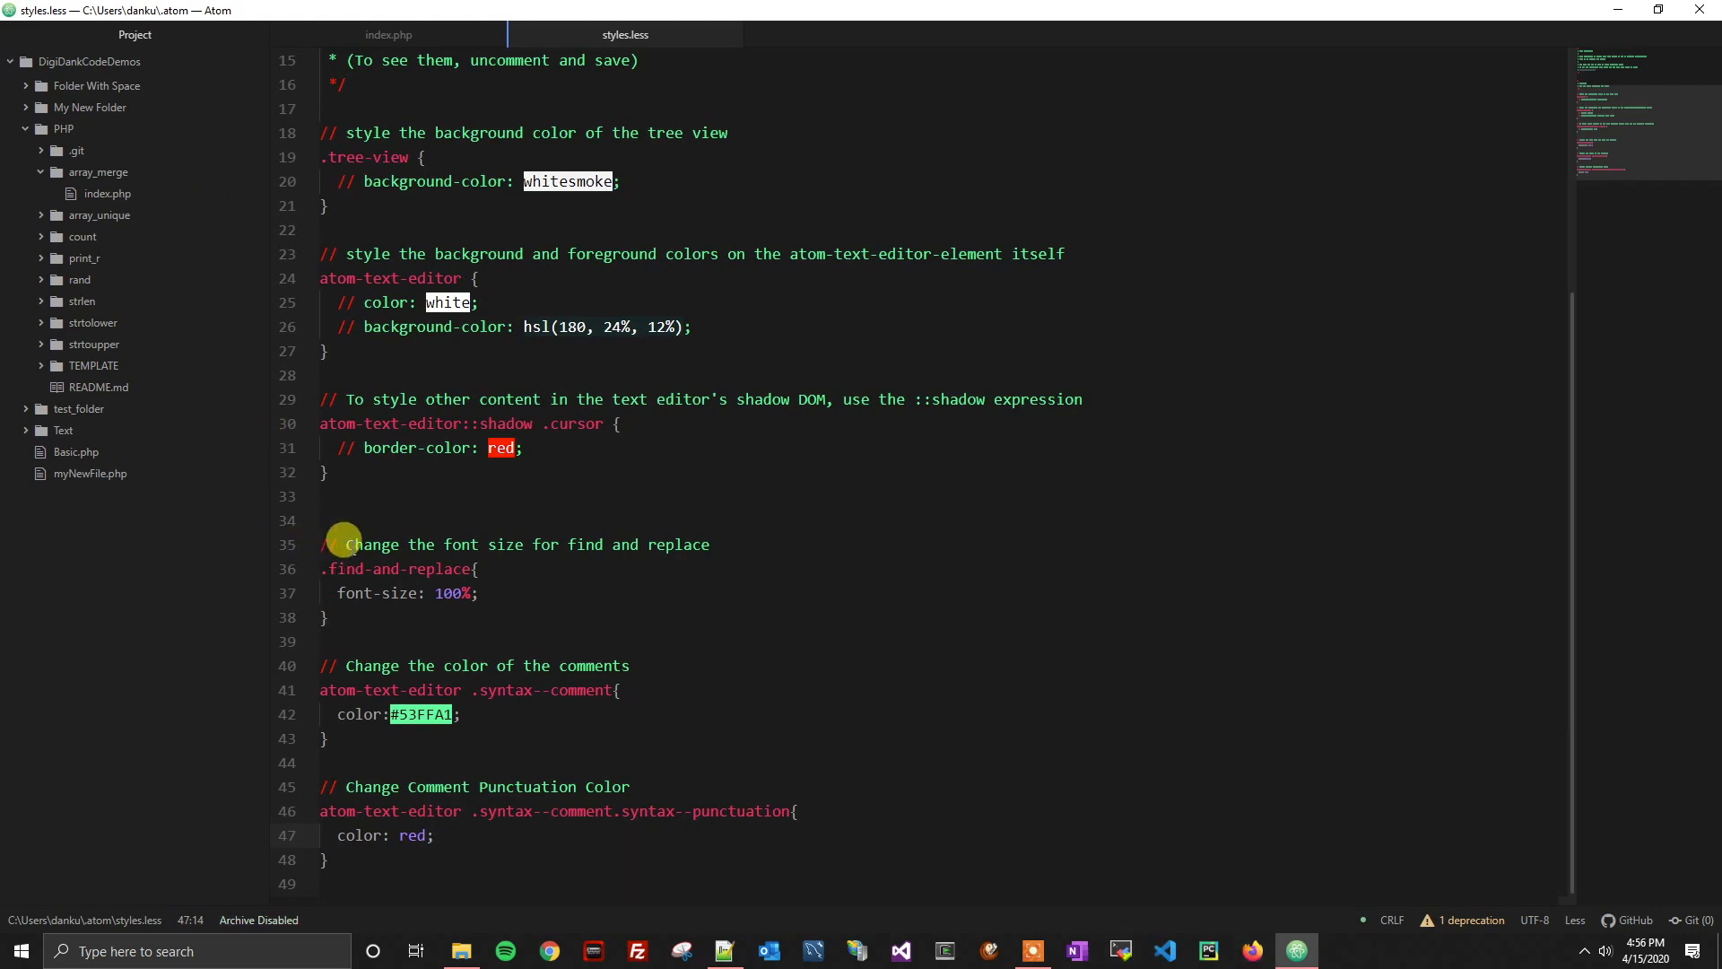
click(387, 34)
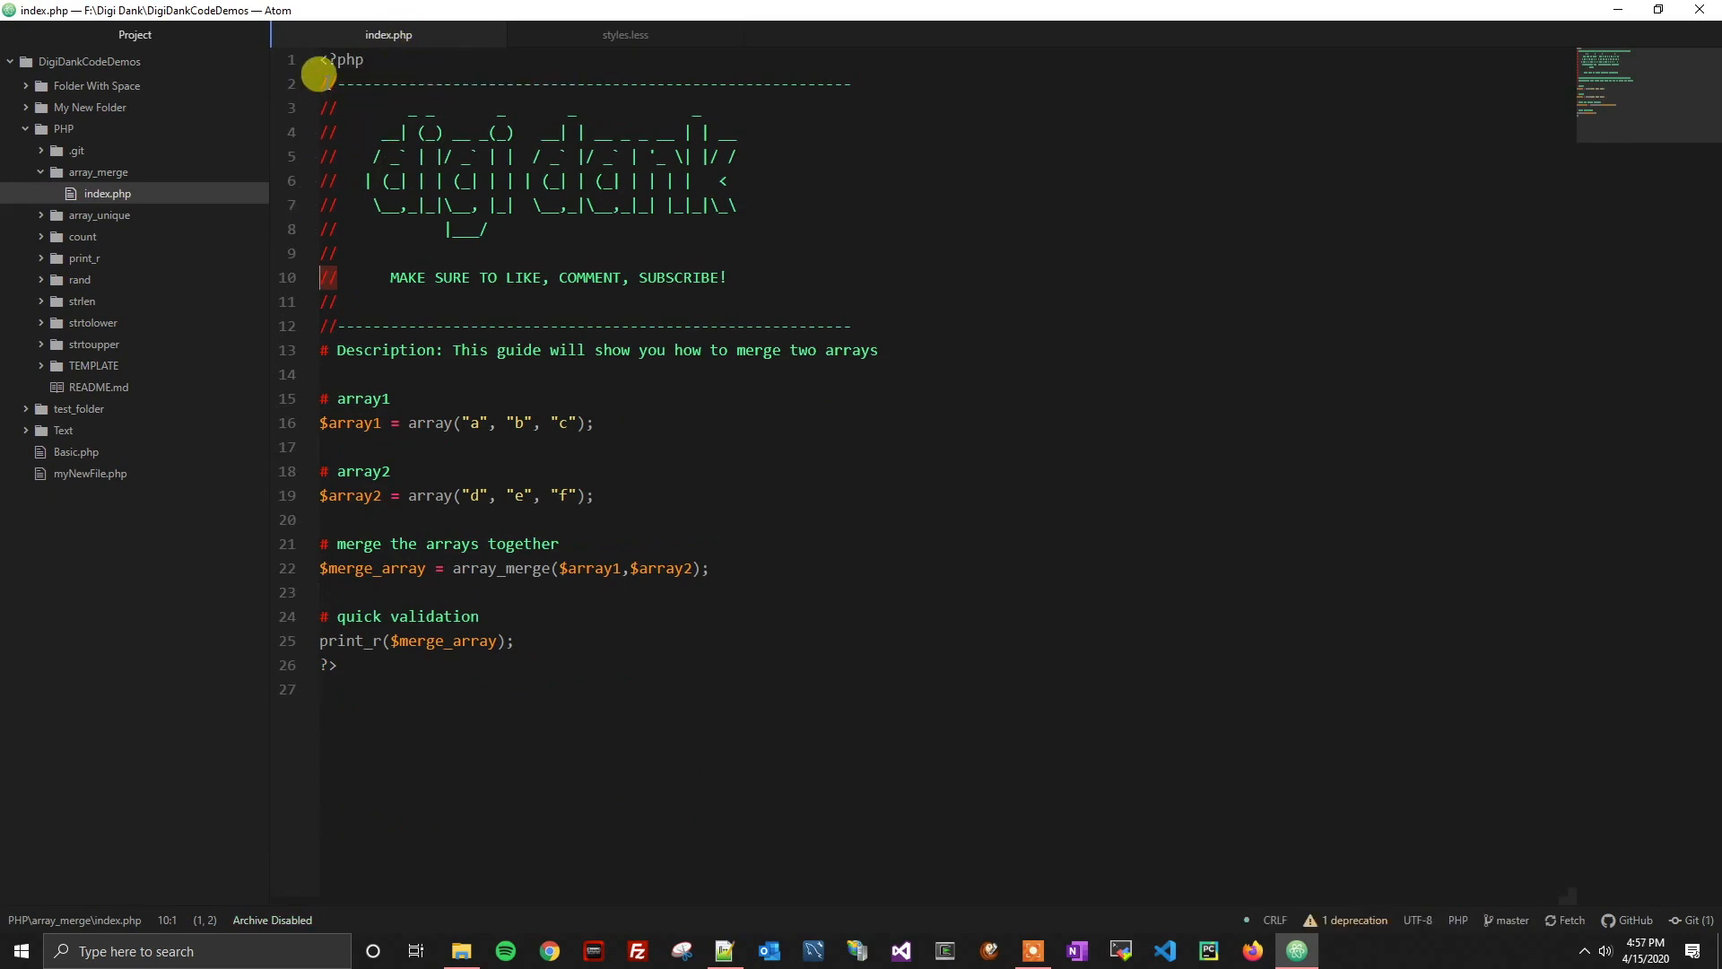
mouse_move(318, 390)
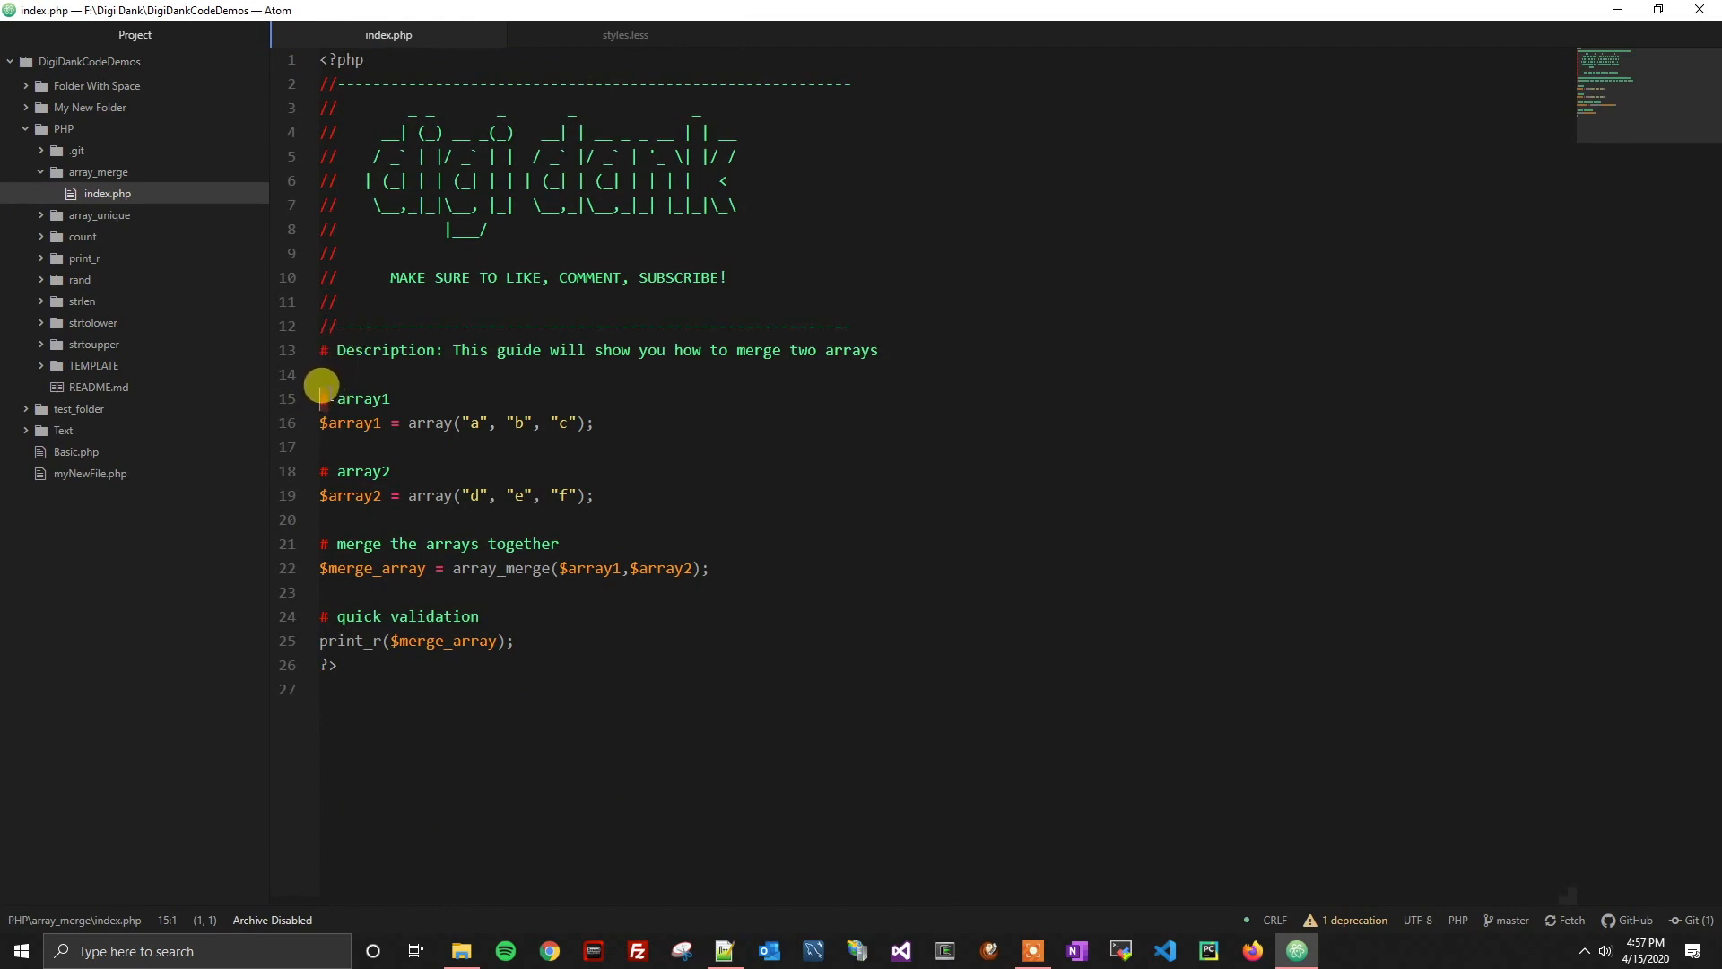
mouse_move(327, 348)
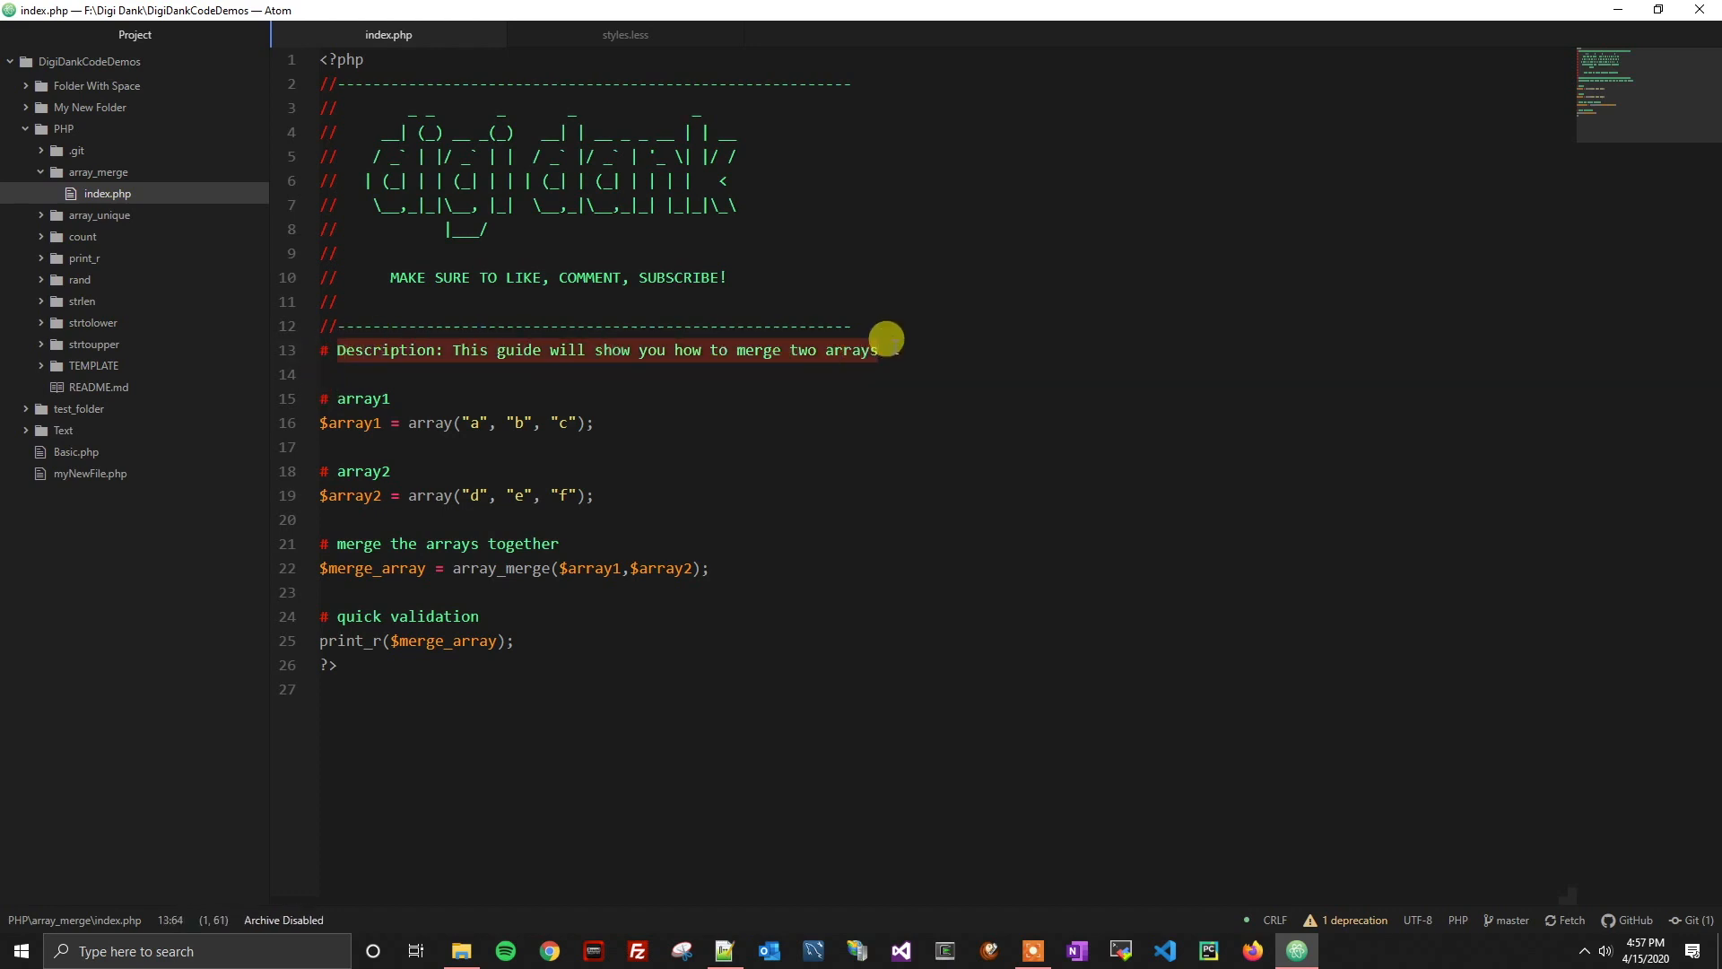
mouse_move(837, 320)
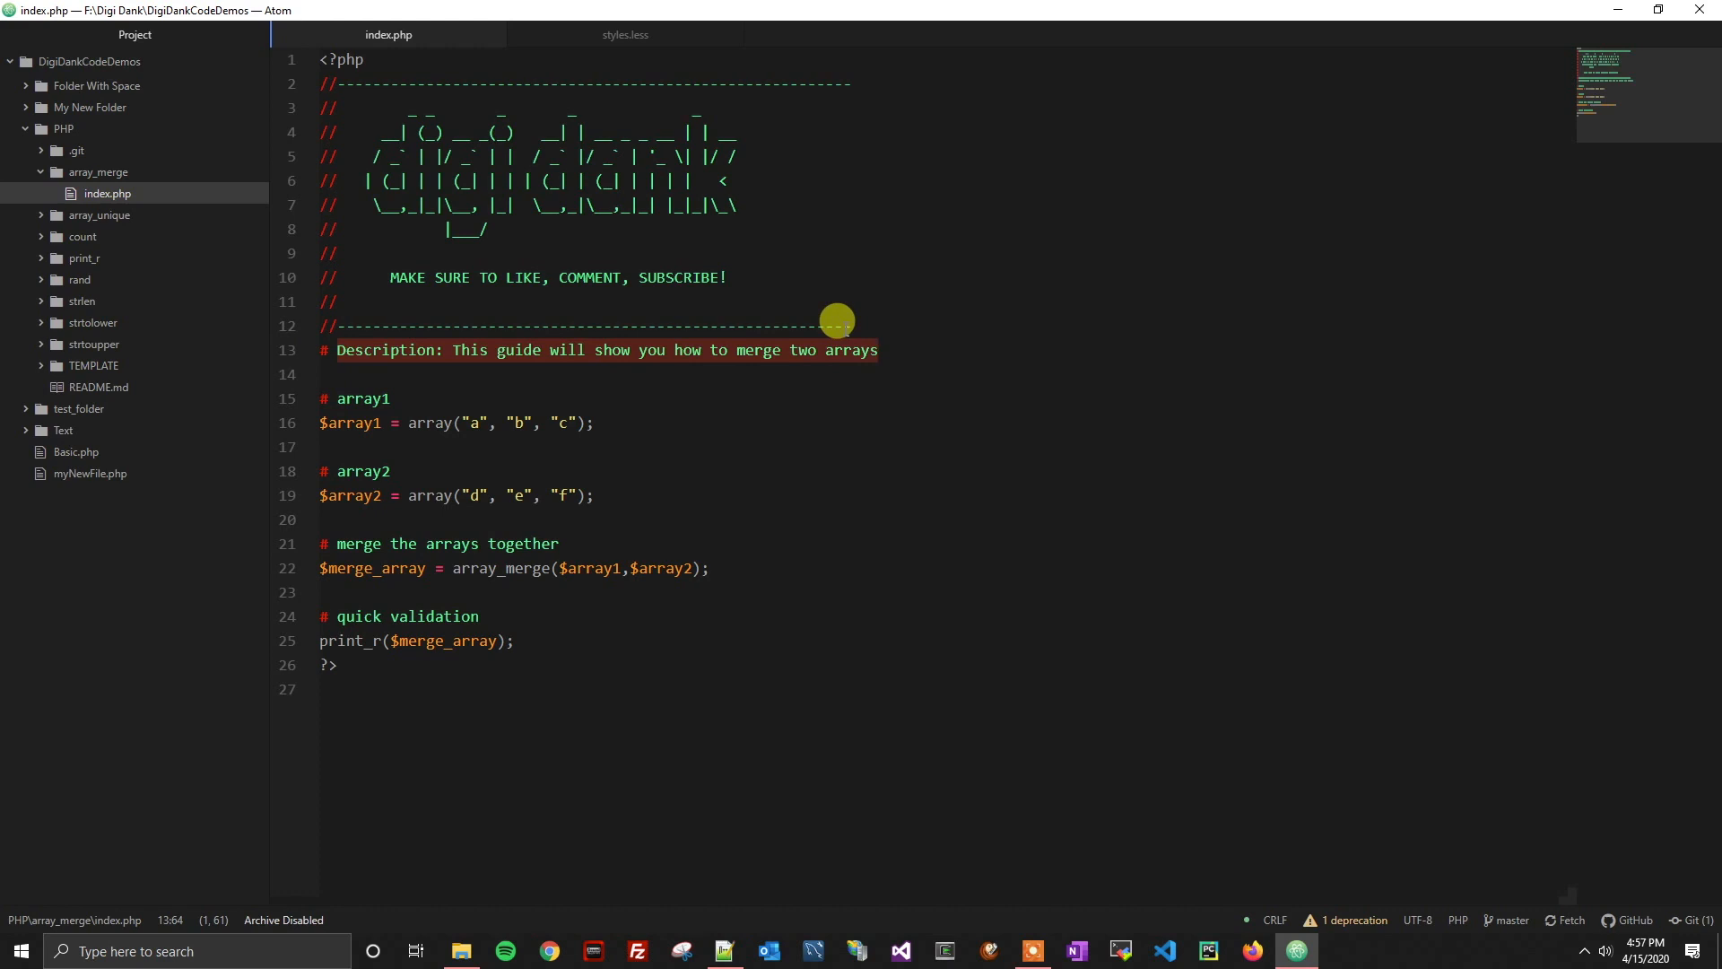
click(624, 34)
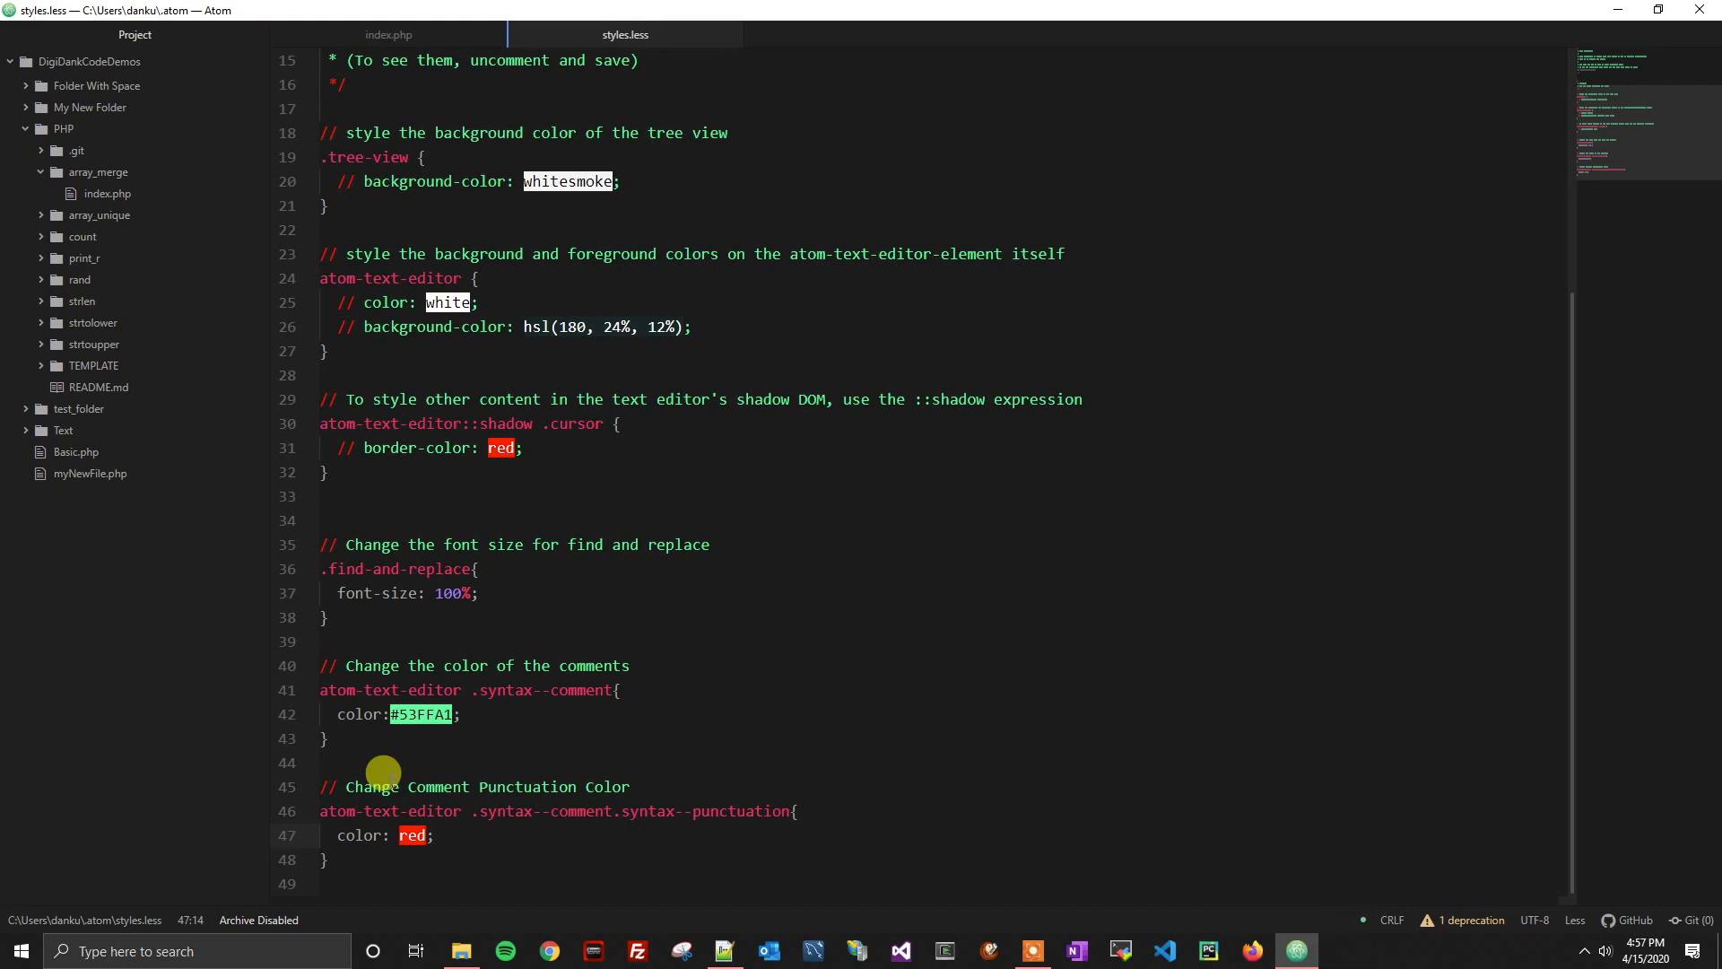
click(435, 836)
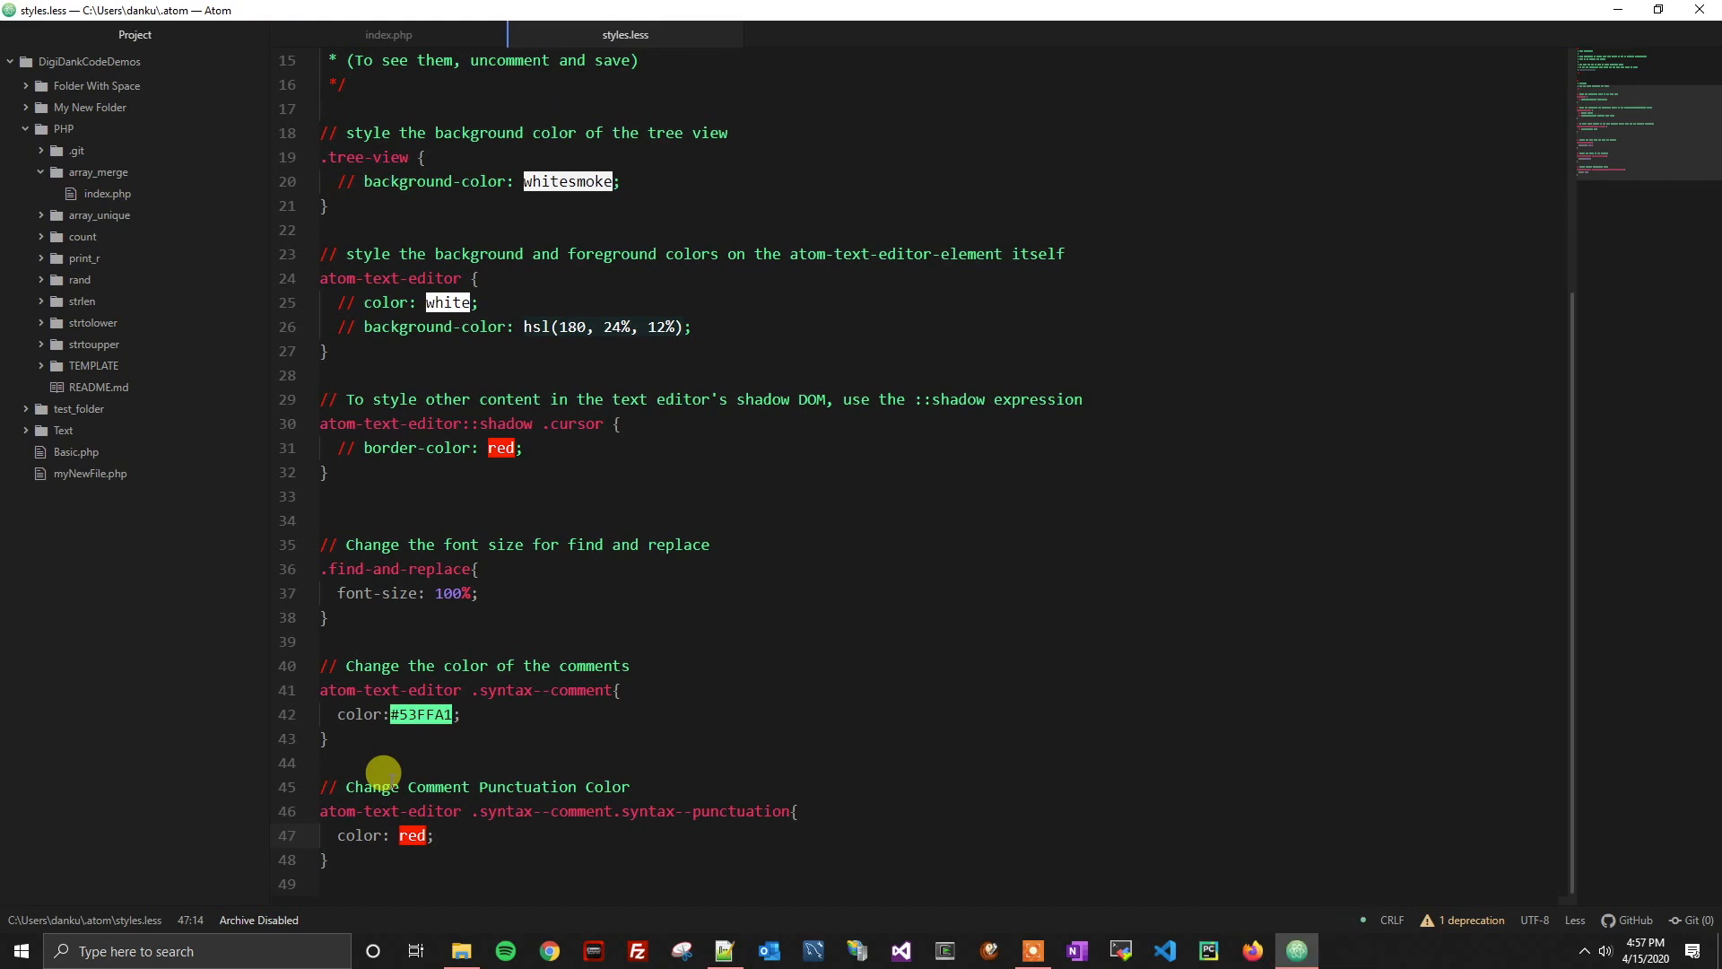
click(437, 835)
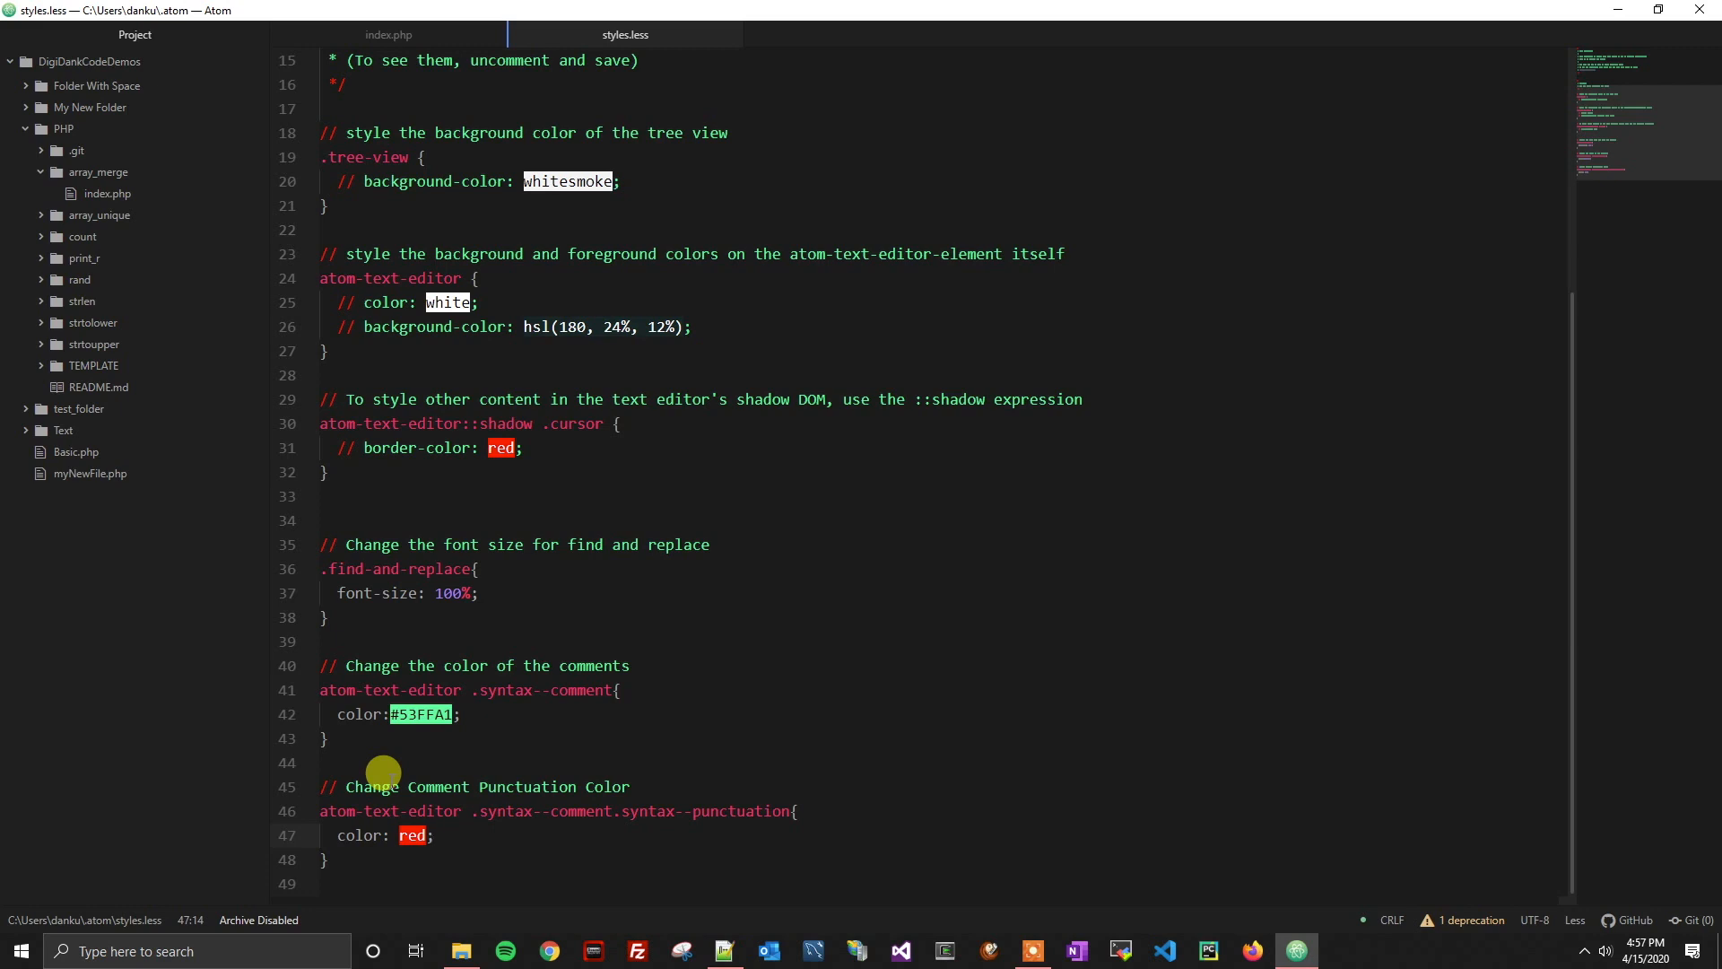
click(435, 835)
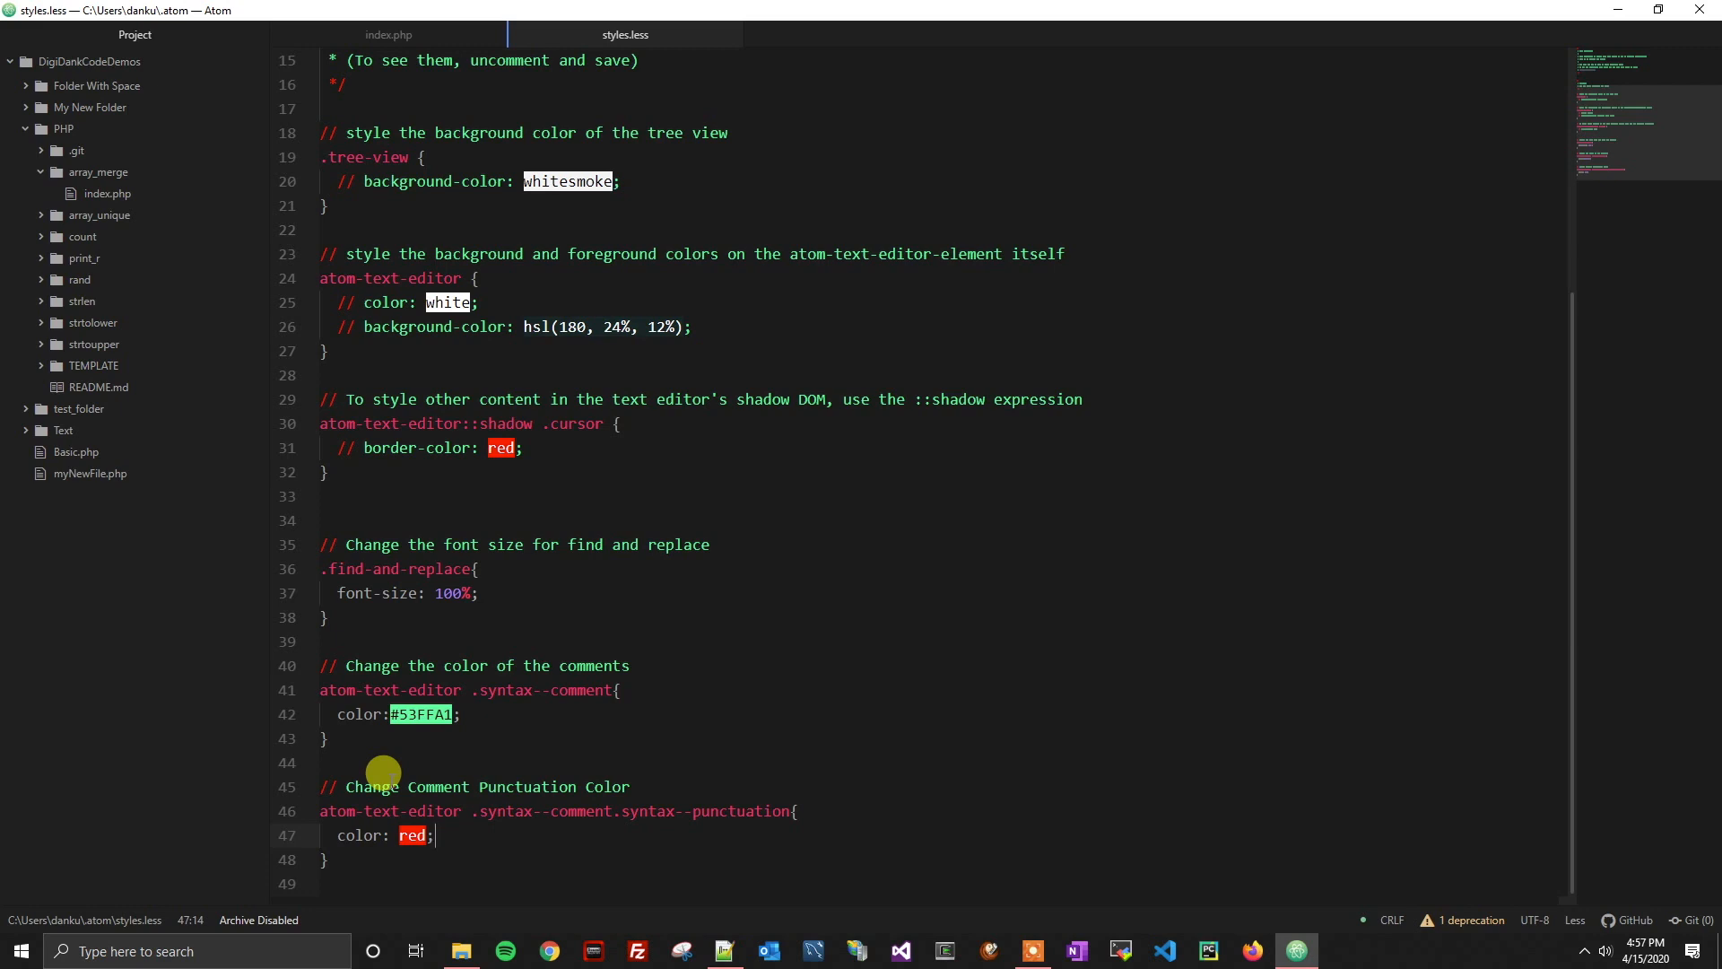